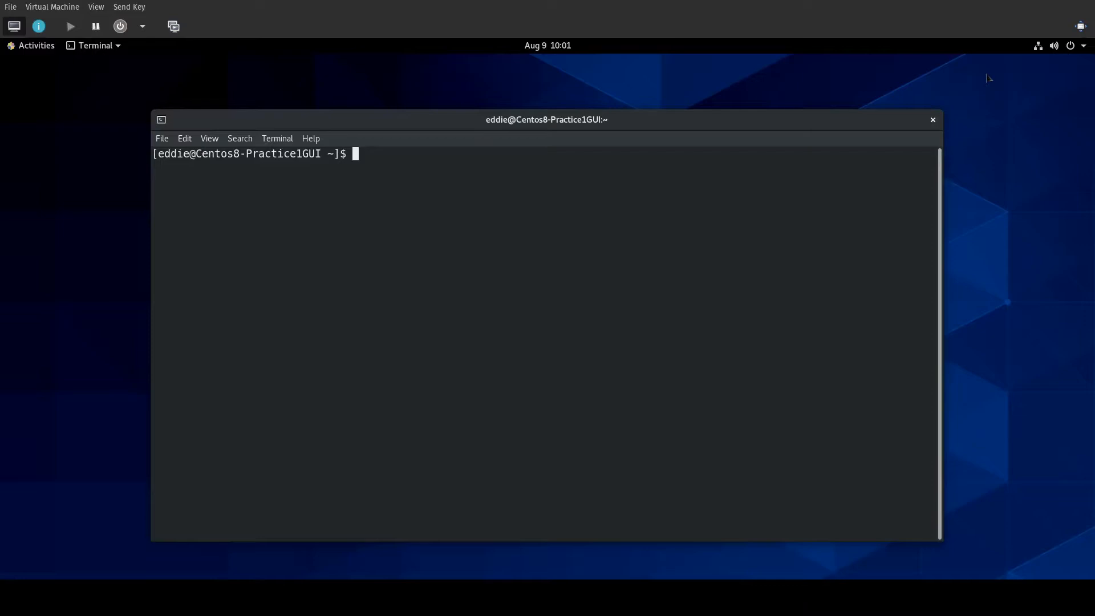
- Install Apache with 'sudo yum install httpd -y', supplying the sudo password
{"action": "type", "text": "s"}
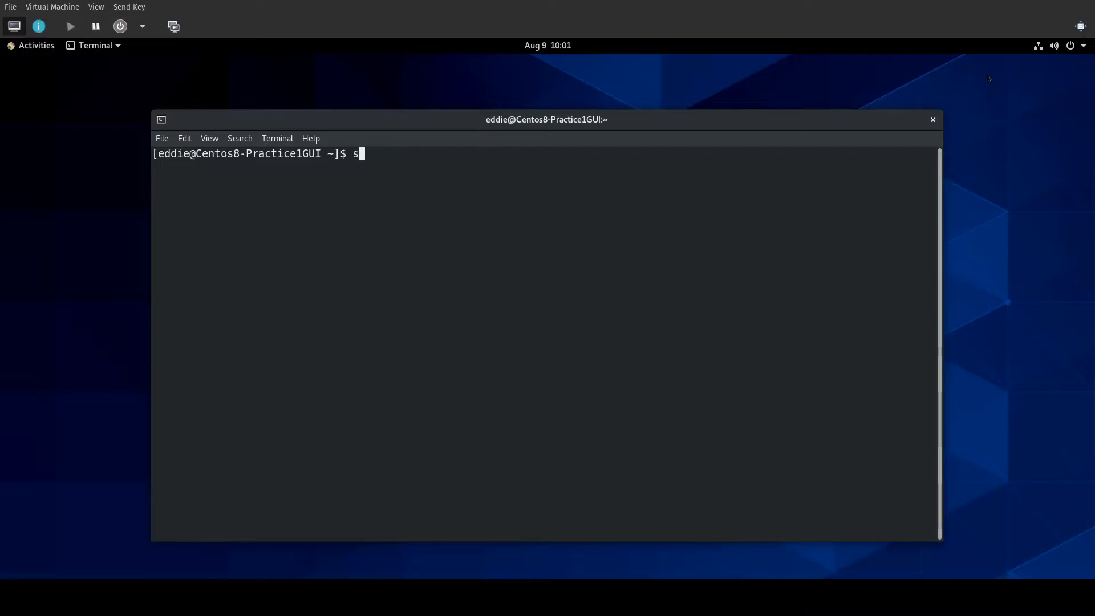
{"action": "type", "text": "udo in"}
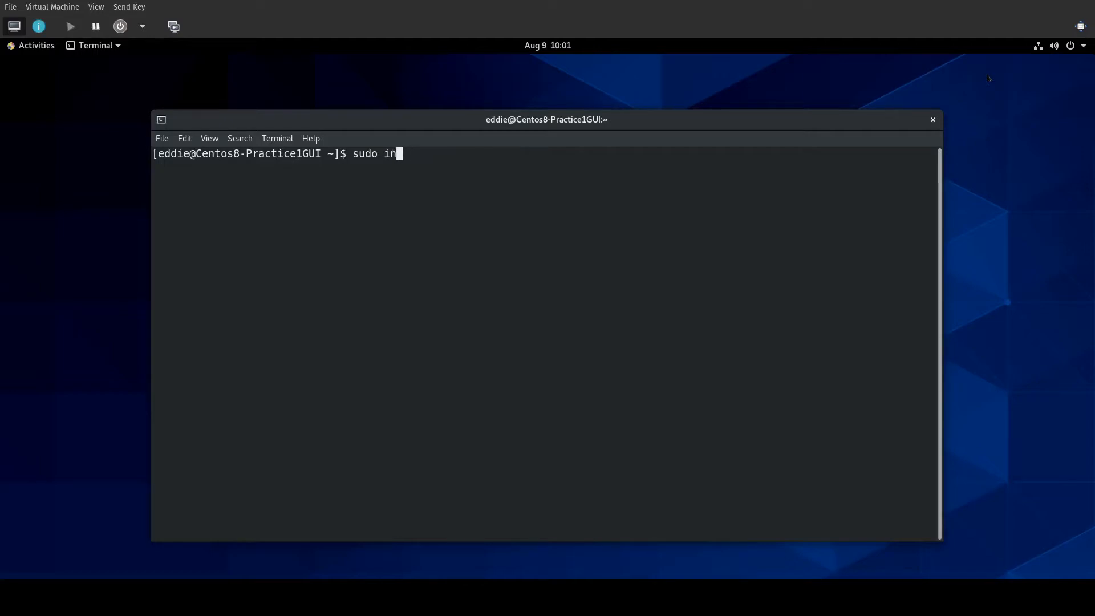
{"action": "type", "text": "stall h"}
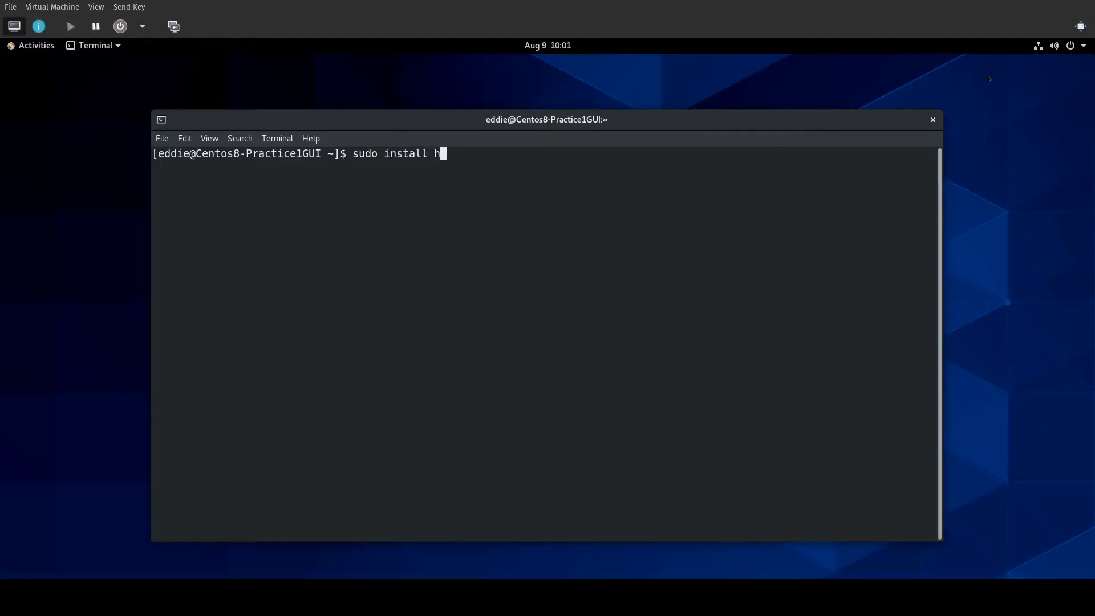
{"action": "key", "text": "Return"}
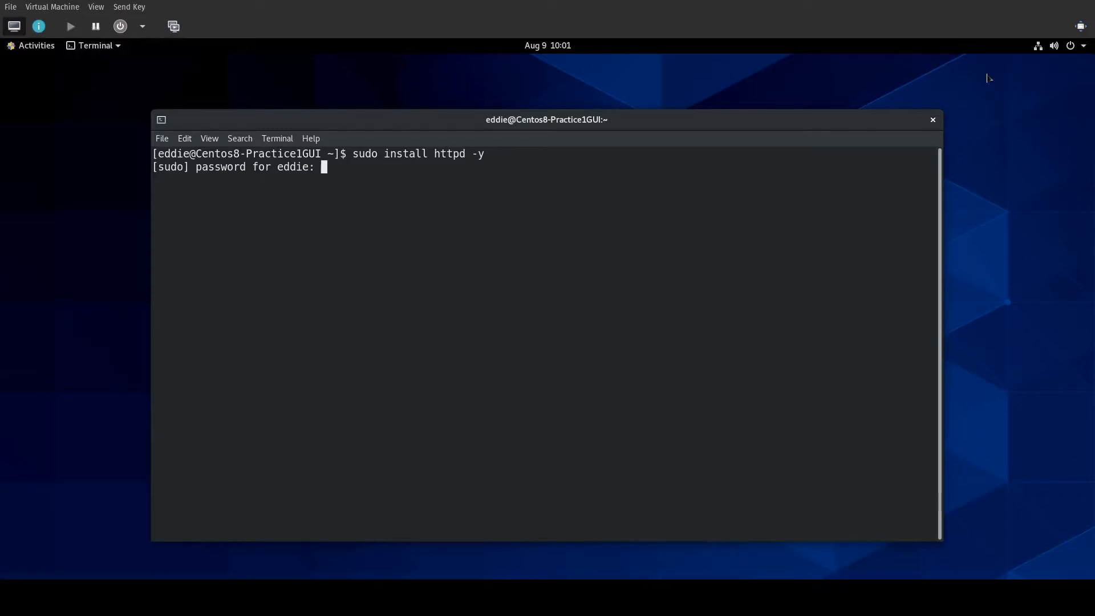
{"action": "key", "text": "Return"}
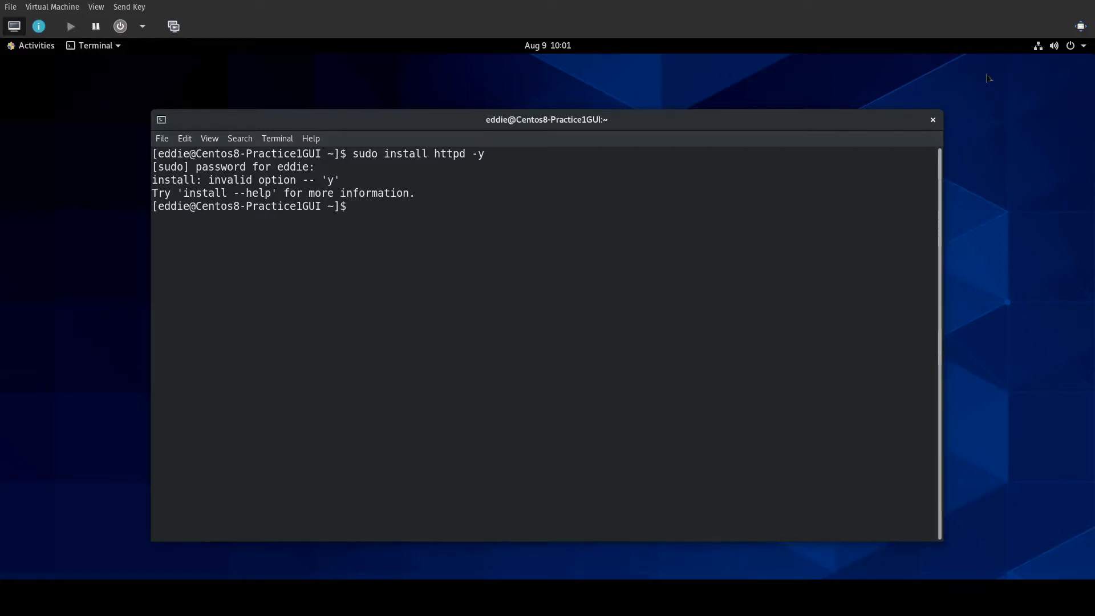
{"action": "type", "text": "sudo install httpd -y"}
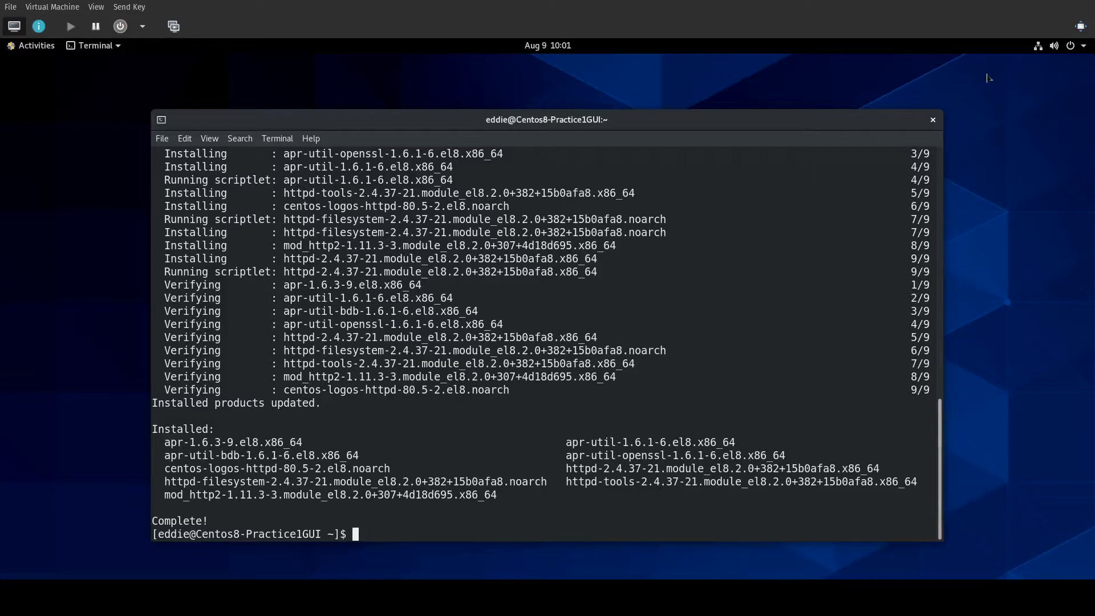
- Clear the screen and run 'systemctl status httpd' and 'systemctl is-enabled httpd'
{"action": "type", "text": "clear"}
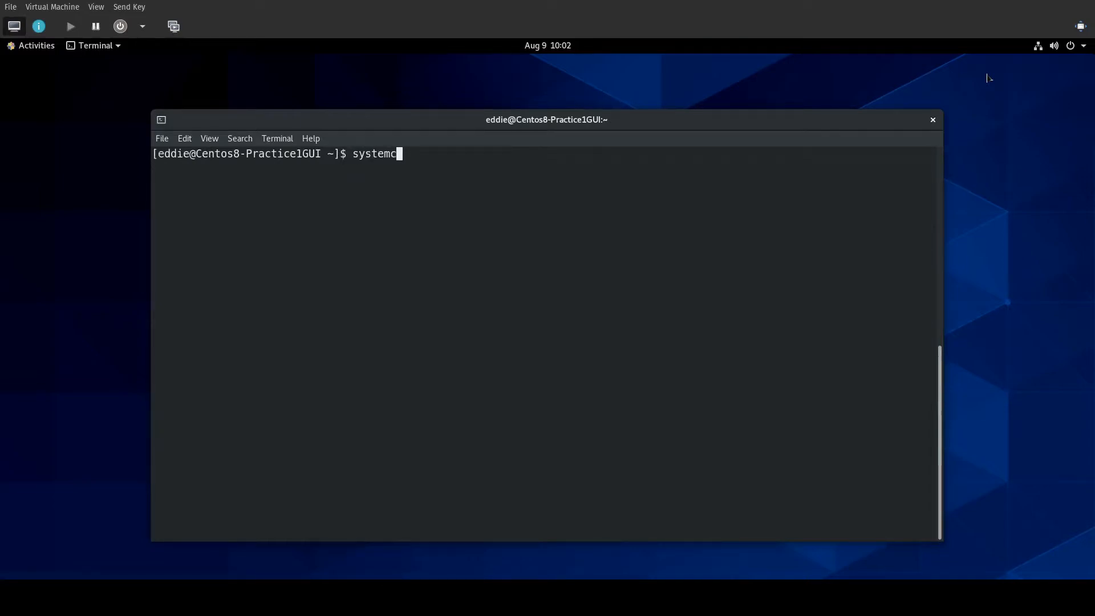
{"action": "type", "text": "tl status httpd"}
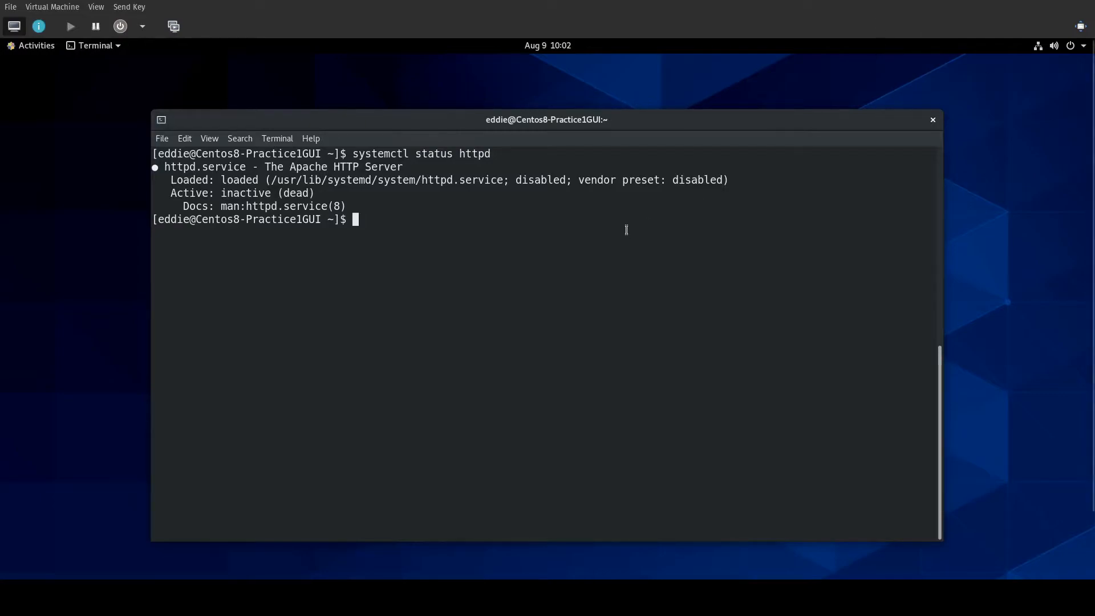
{"action": "mouse_move", "coordinate": [515, 180]}
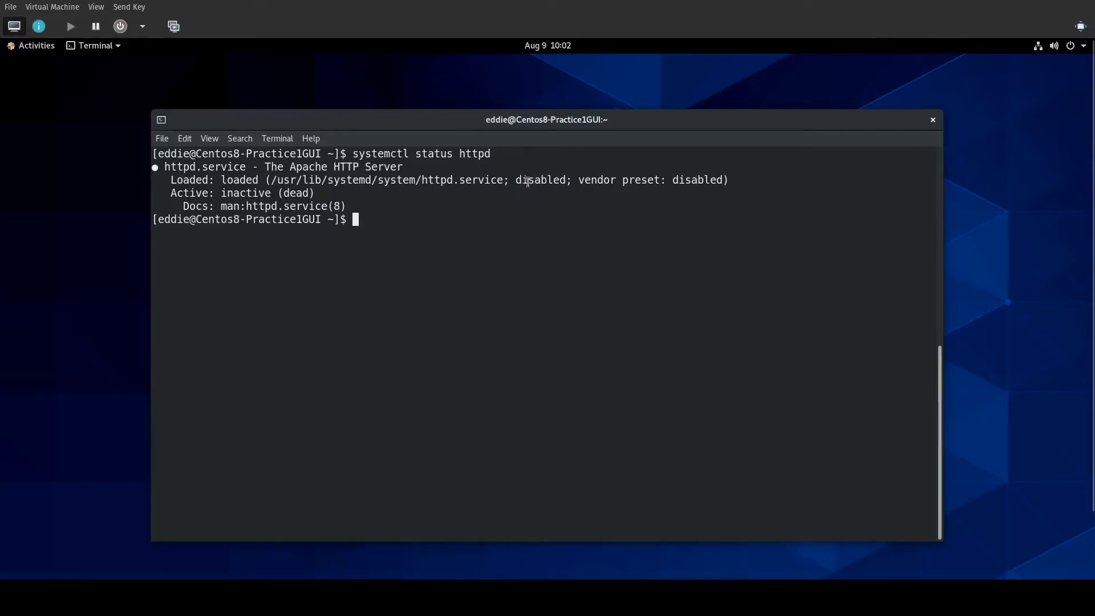
{"action": "mouse_move", "coordinate": [468, 245]}
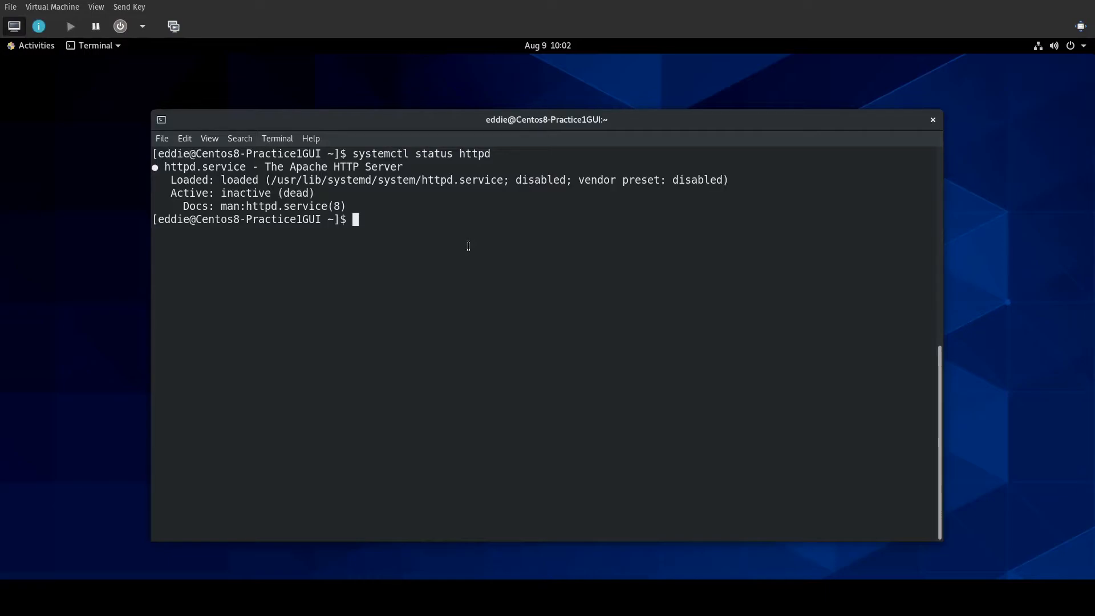
{"action": "type", "text": "system"}
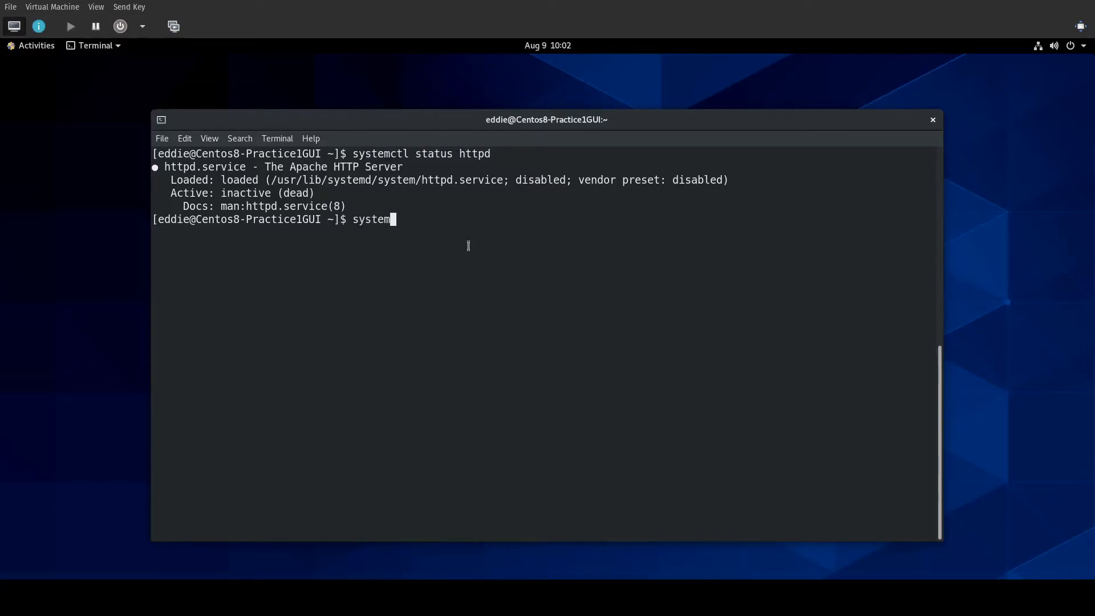
{"action": "type", "text": "ctl is-"}
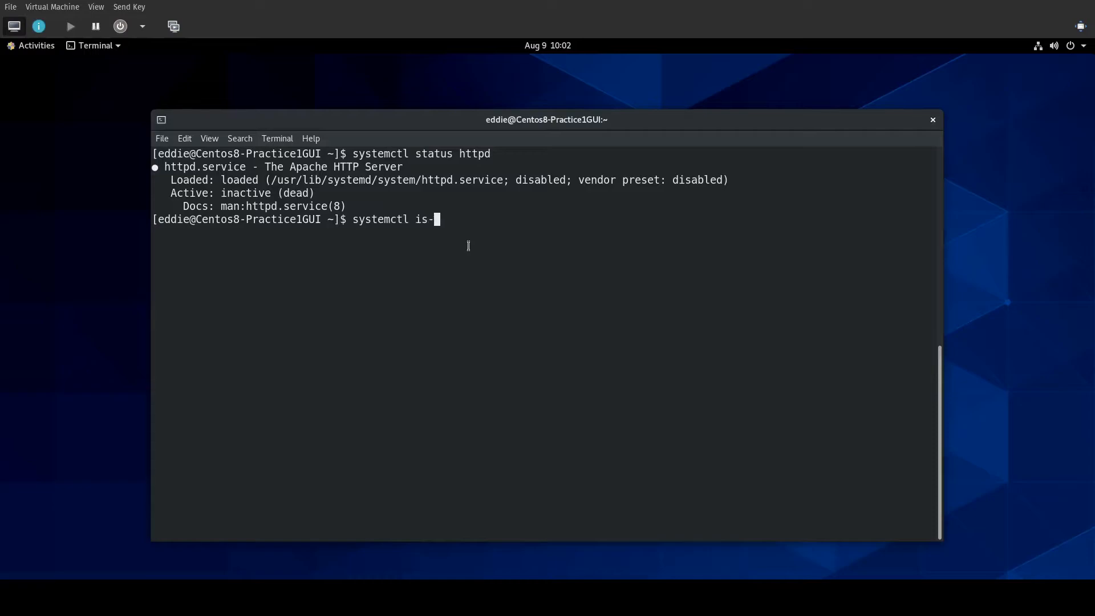
{"action": "type", "text": "enabled httpd"}
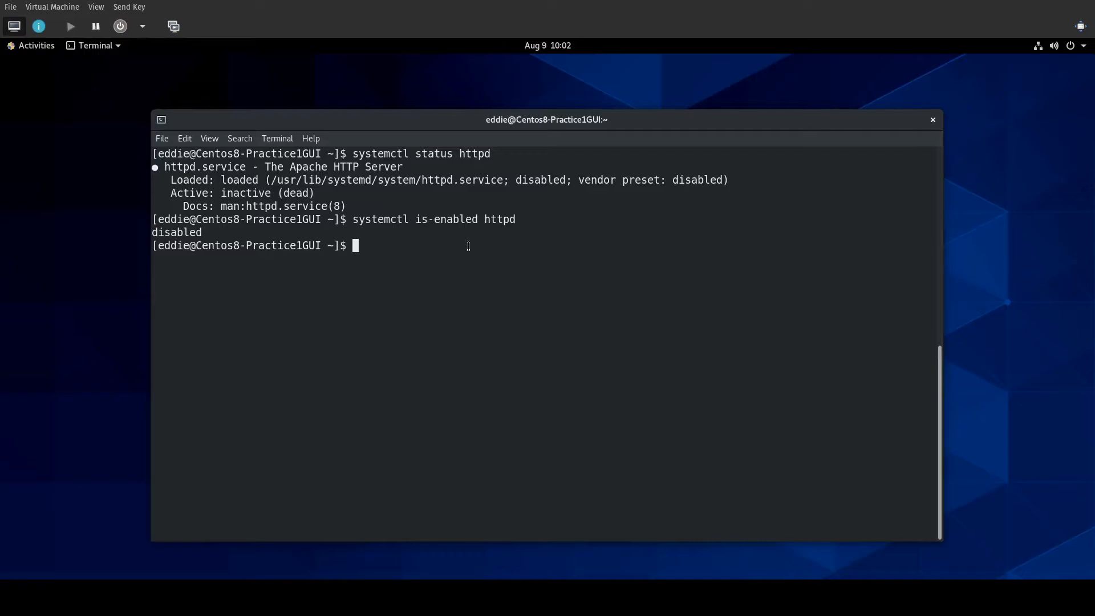
- Run 'systemctl enable httpd' and authenticate in the Authentication Required dialog
{"action": "type", "text": "systm"}
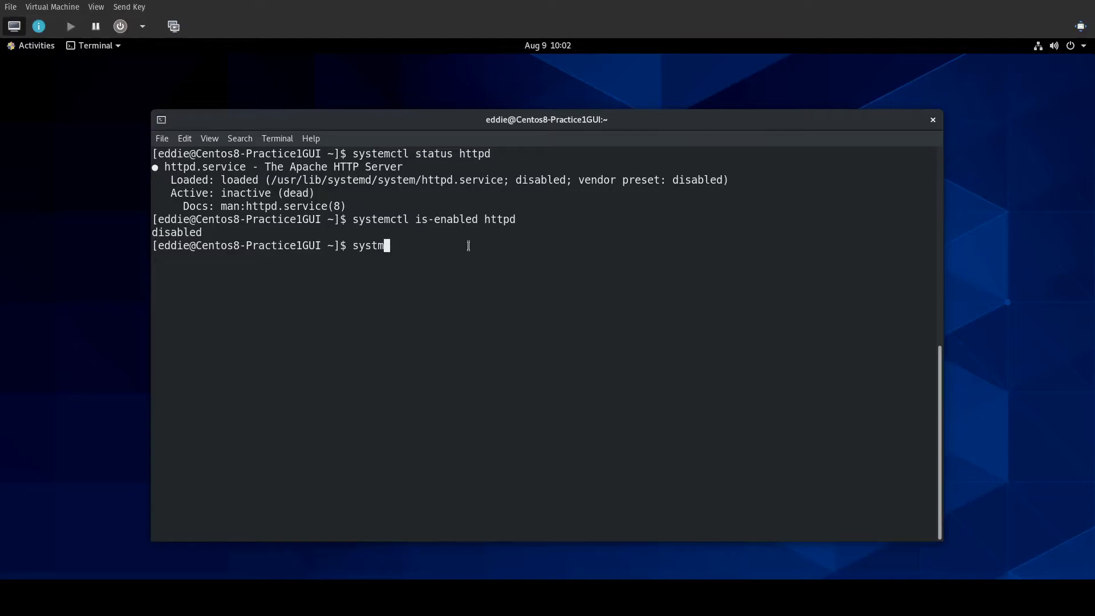
{"action": "type", "text": "emctl enable httpd"}
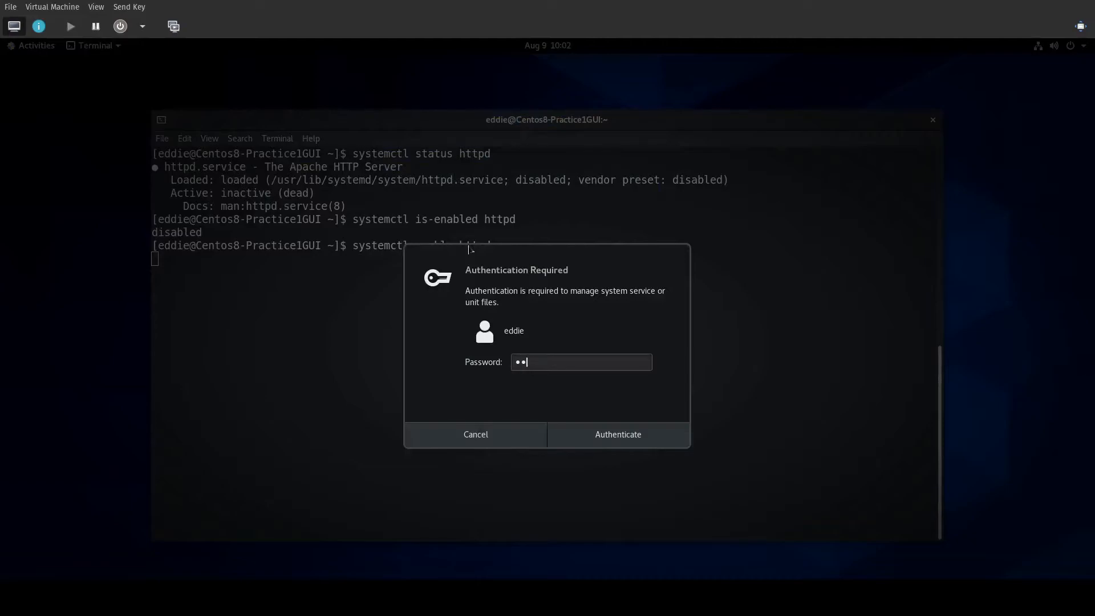
{"action": "left_click", "coordinate": [617, 433]}
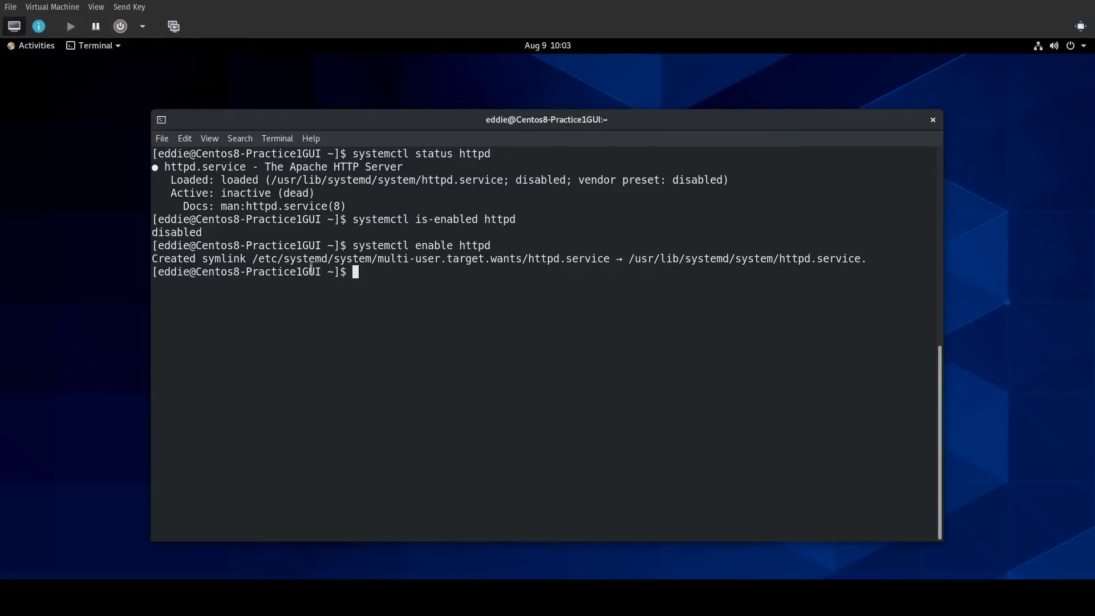
- List /etc/systemd/system/multi-user.target.wants/, then pipe the listing through 'grep httpd'
{"action": "type", "text": "ls"}
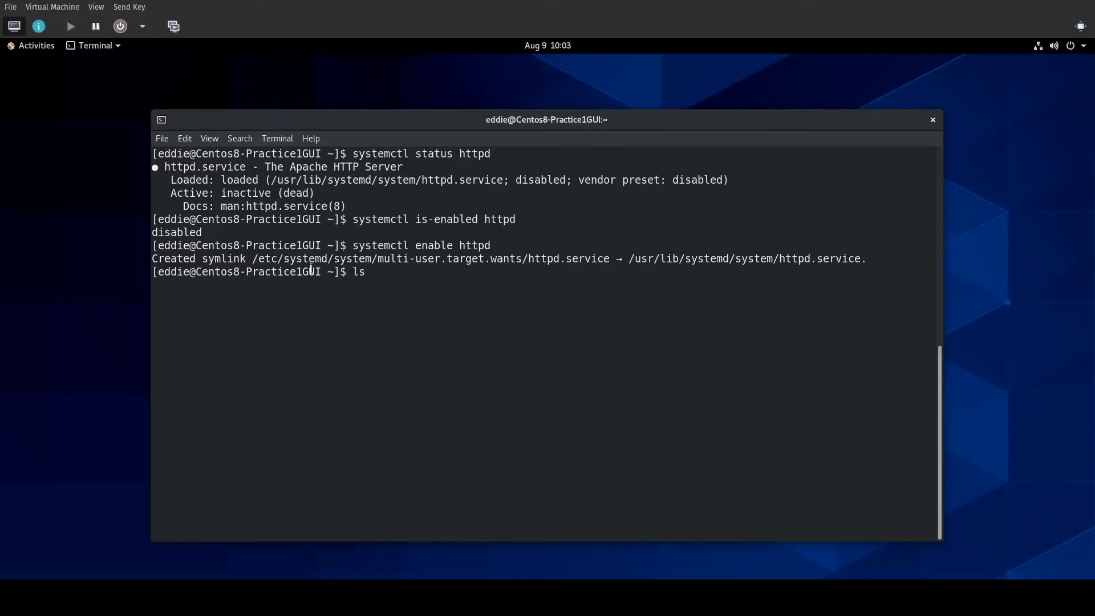
{"action": "type", "text": "-l /etc/s"}
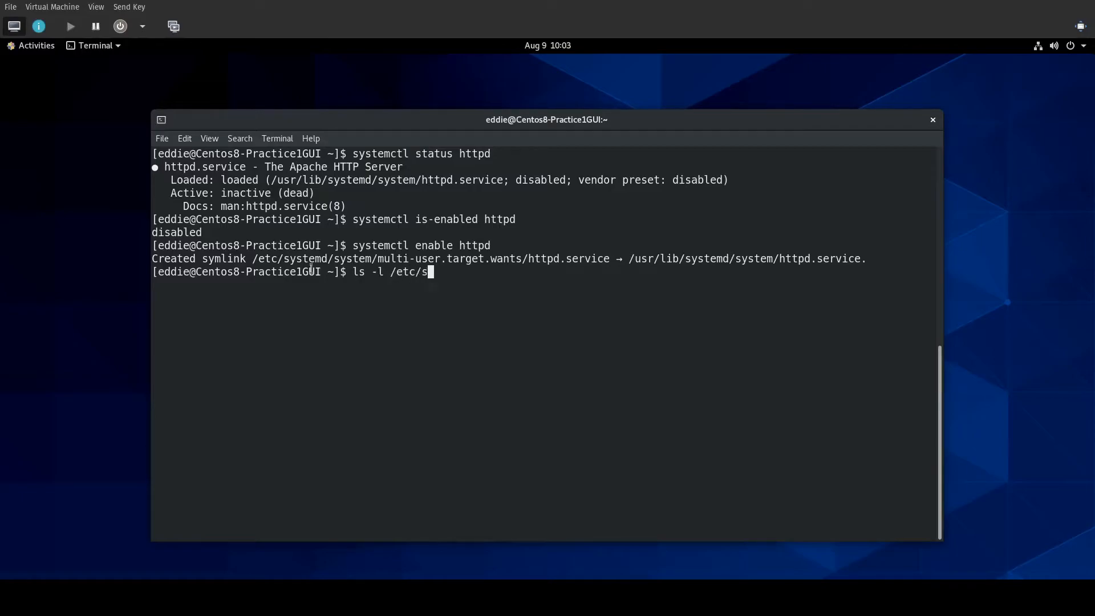
{"action": "type", "text": "ystem"}
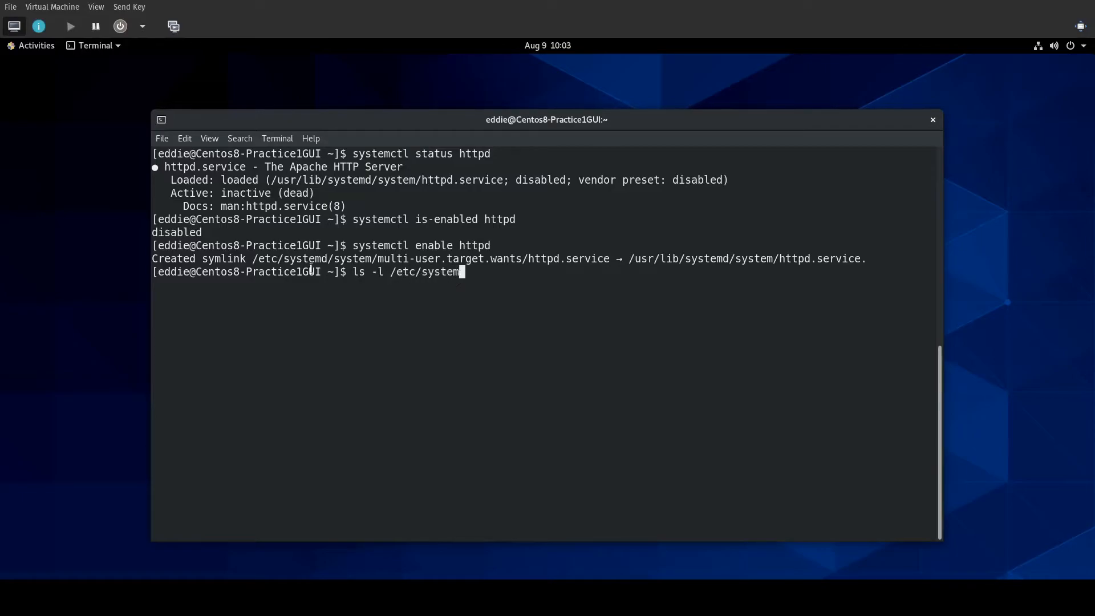
{"action": "type", "text": "d/s"}
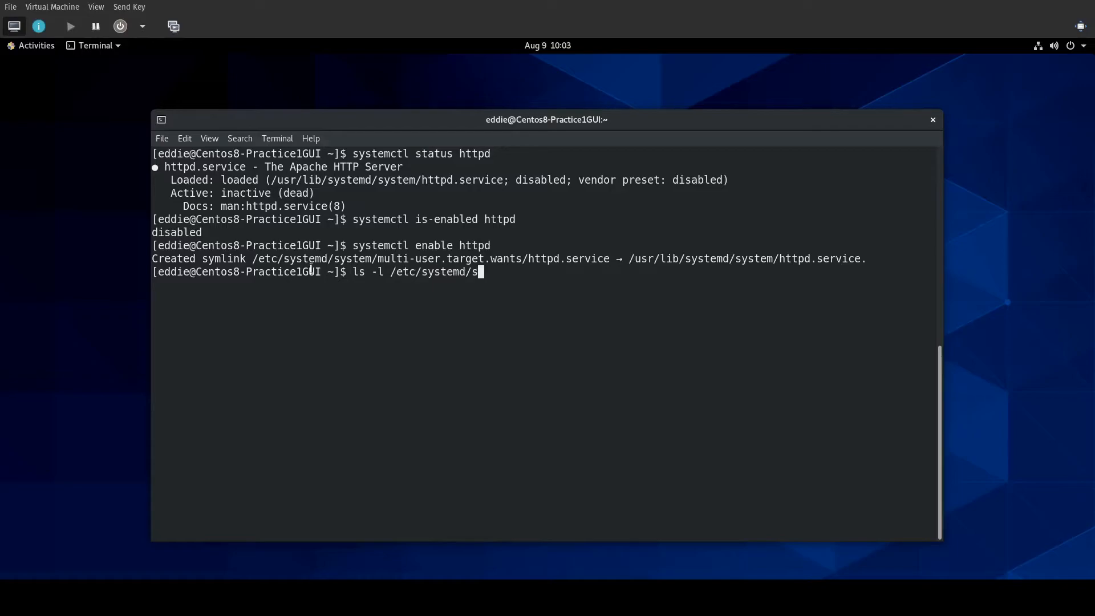
{"action": "type", "text": "ystem/"}
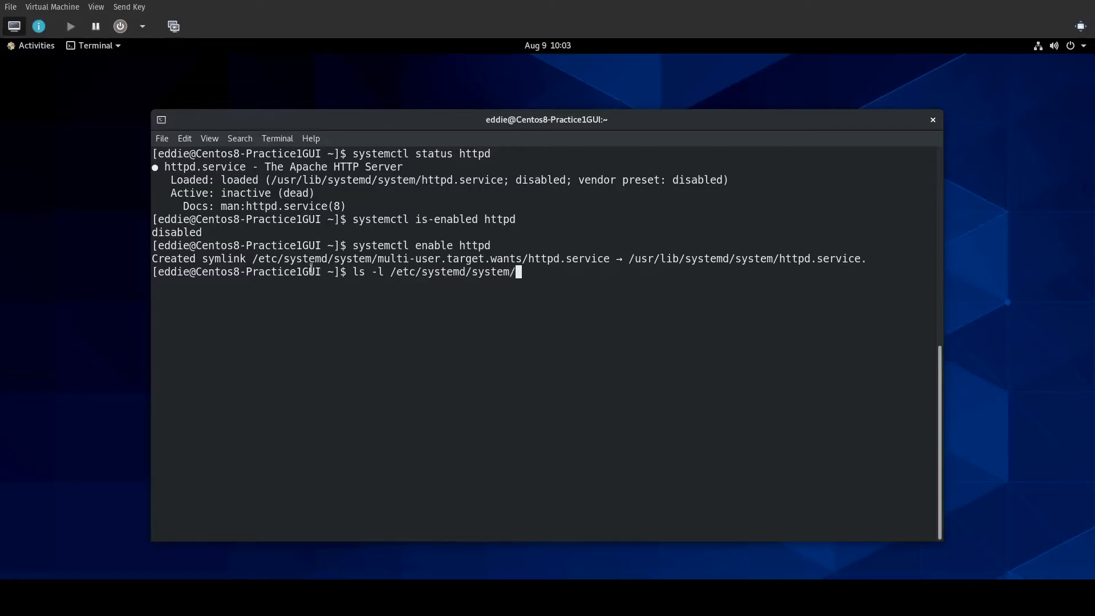
{"action": "type", "text": "multi-user.target.wants/"}
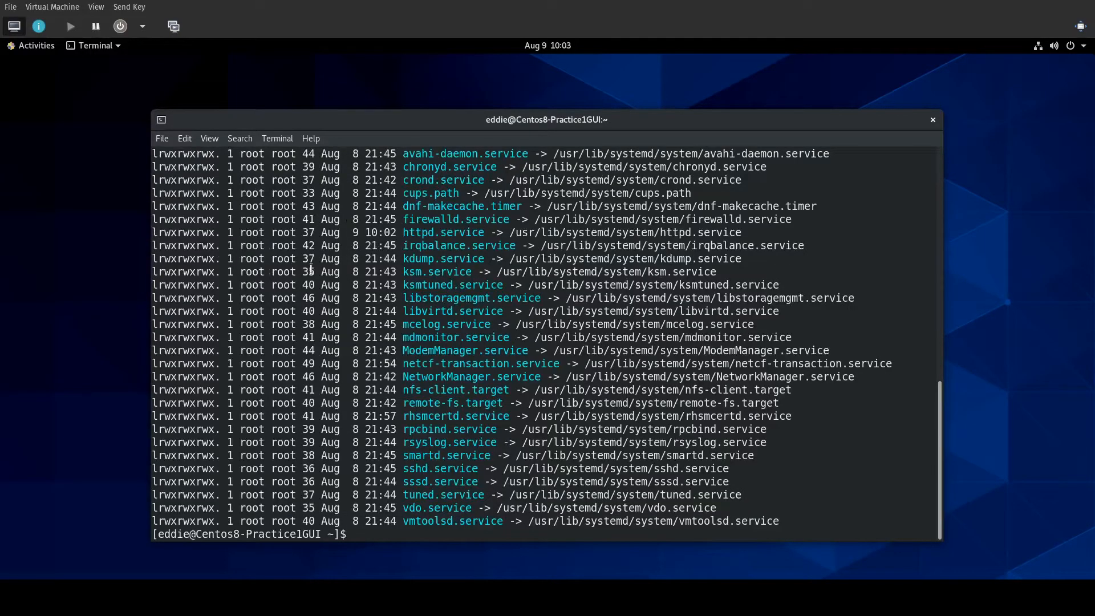
{"action": "type", "text": "ls -l /etc/systemd/system/multi-user.target.wants/"}
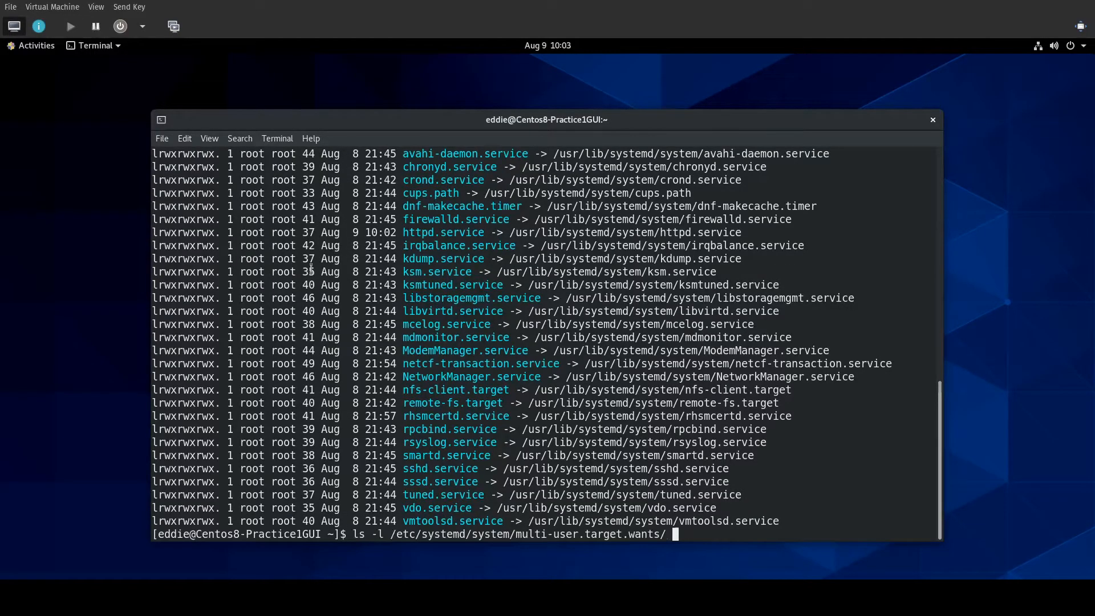
{"action": "type", "text": "| grep httpd"}
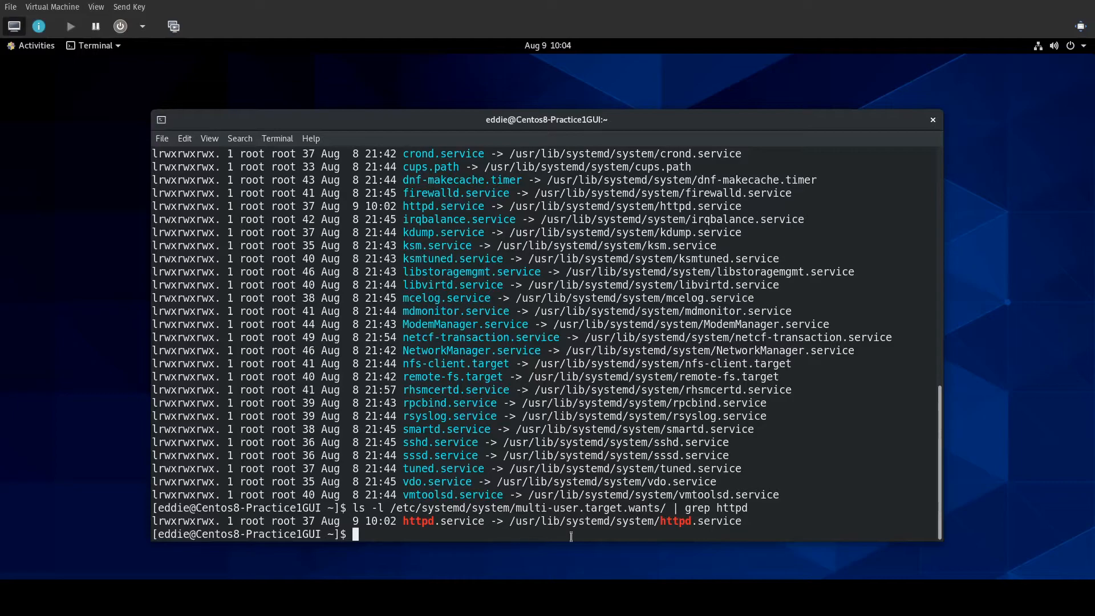
{"action": "type", "text": "cl"}
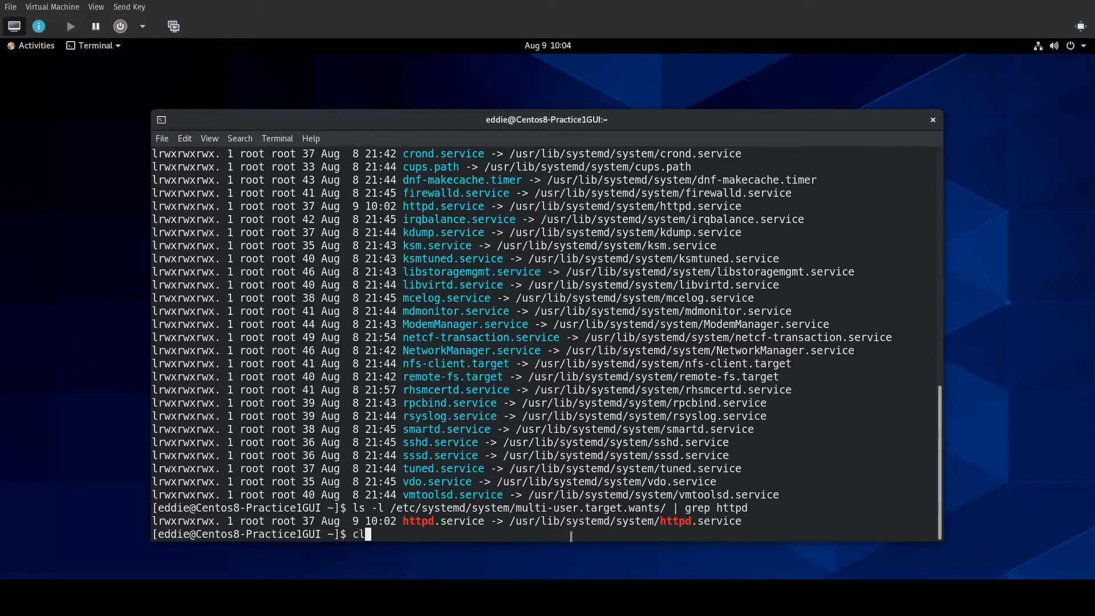
- Run 'systemctl start httpd' with authentication, then check 'systemctl status httpd' for active (running)
{"action": "key", "text": "Return"}
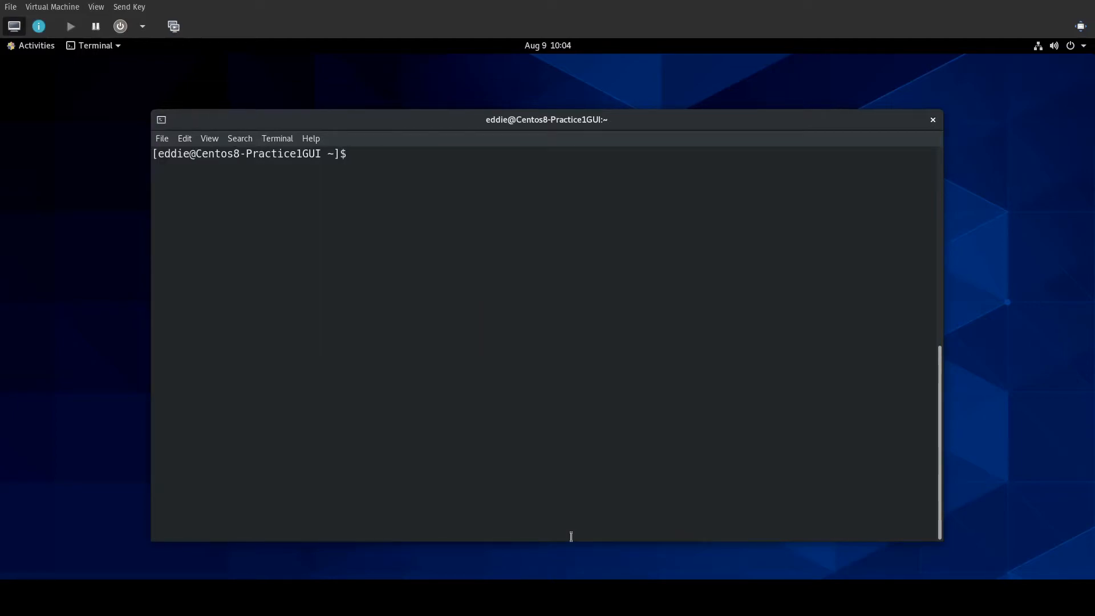
{"action": "type", "text": "systemctl status httpd"}
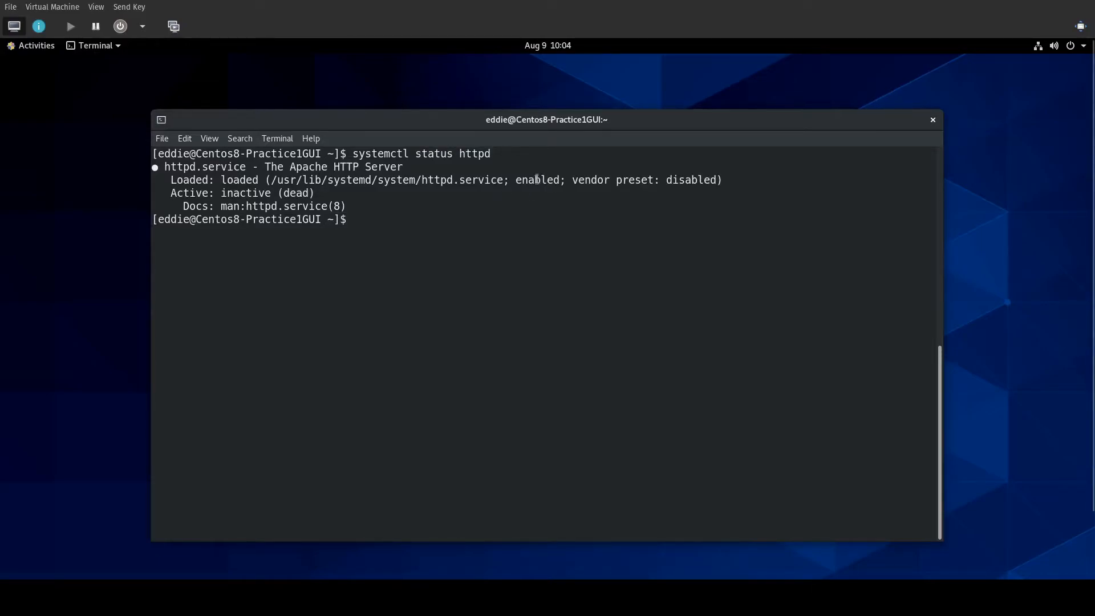
{"action": "type", "text": "systemctl is-enabled httpd"}
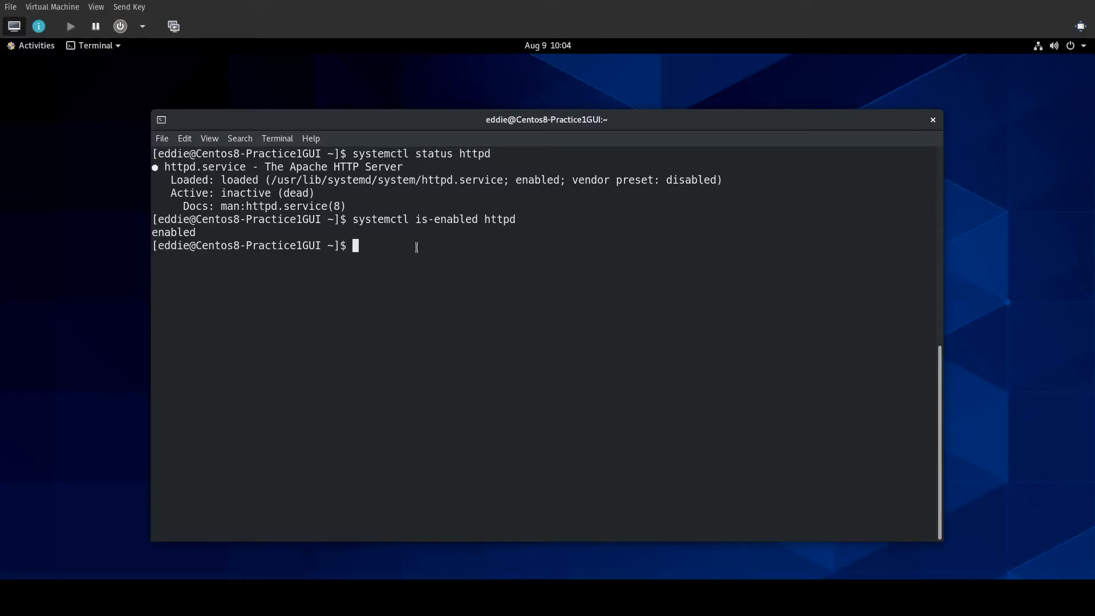
{"action": "type", "text": "systemctl"}
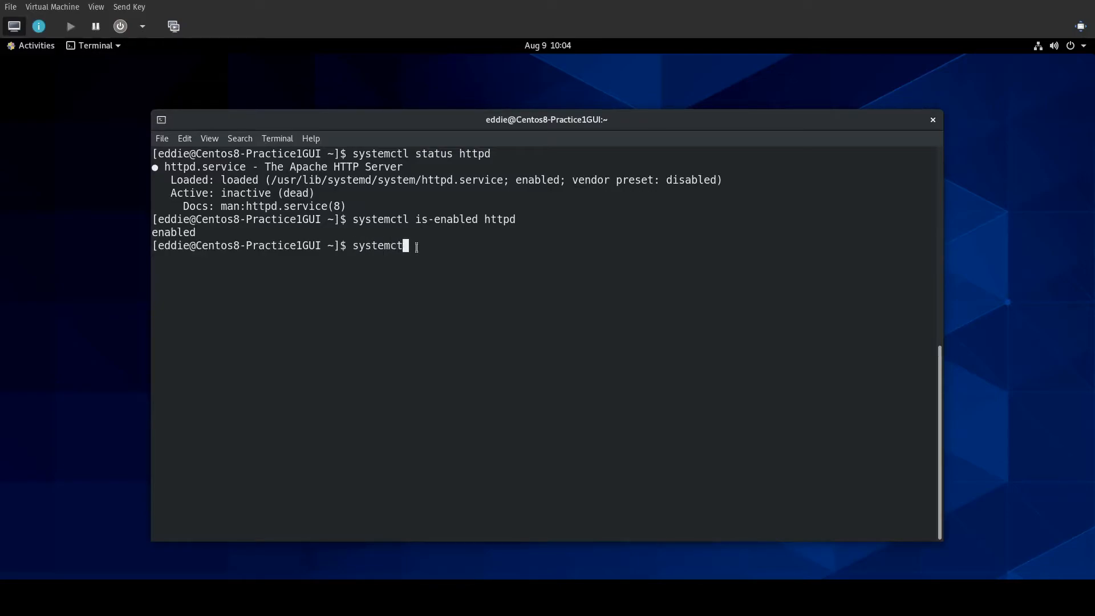
{"action": "type", "text": "start httpd"}
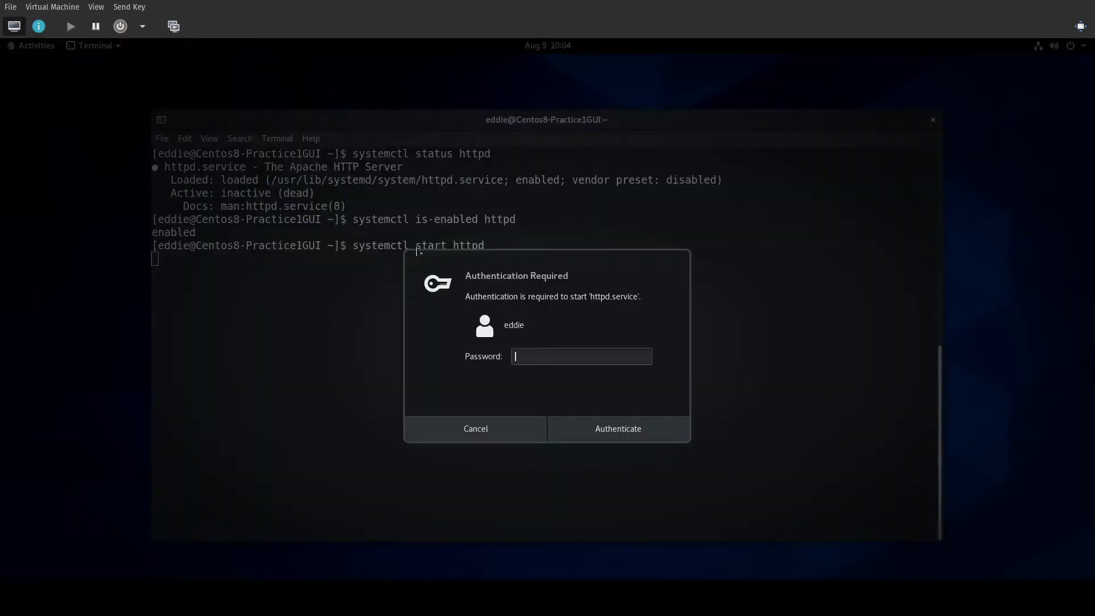
{"action": "type", "text": "password"}
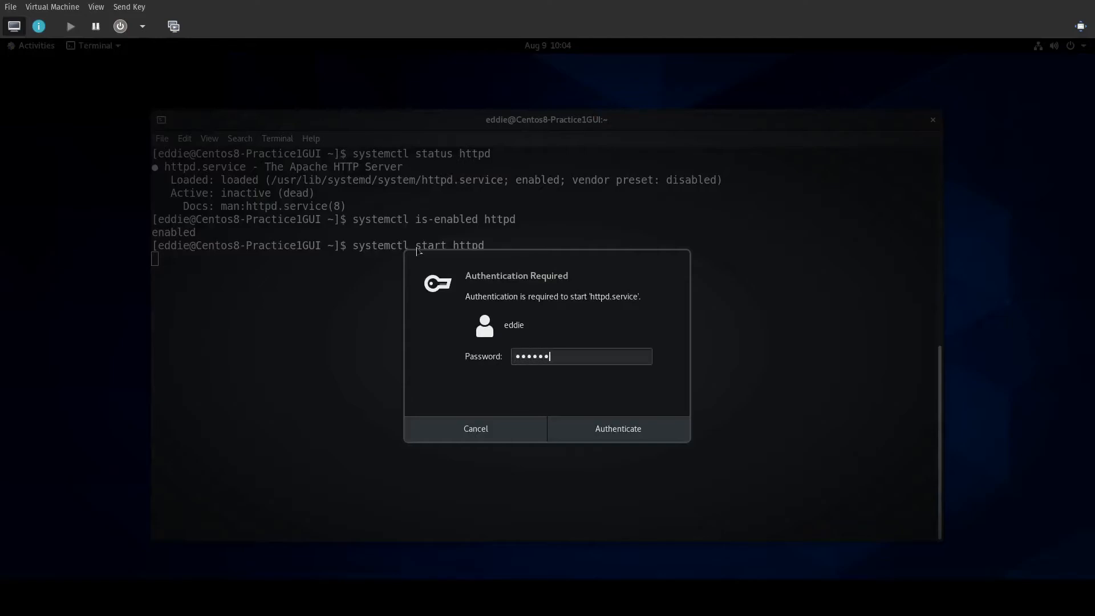
{"action": "left_click", "coordinate": [616, 428]}
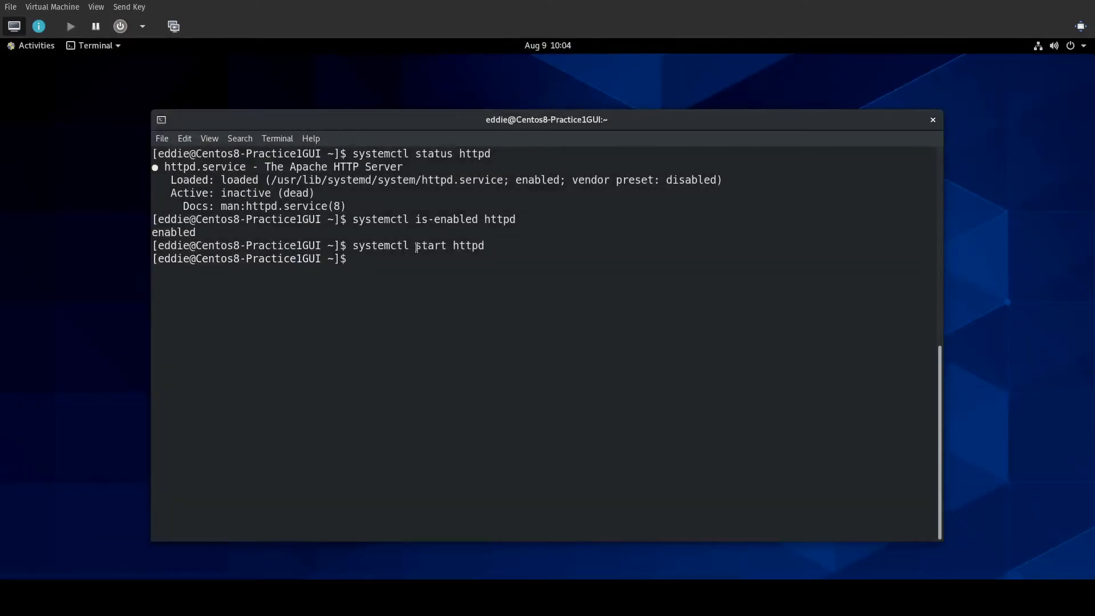
{"action": "type", "text": "systemctl status httpd"}
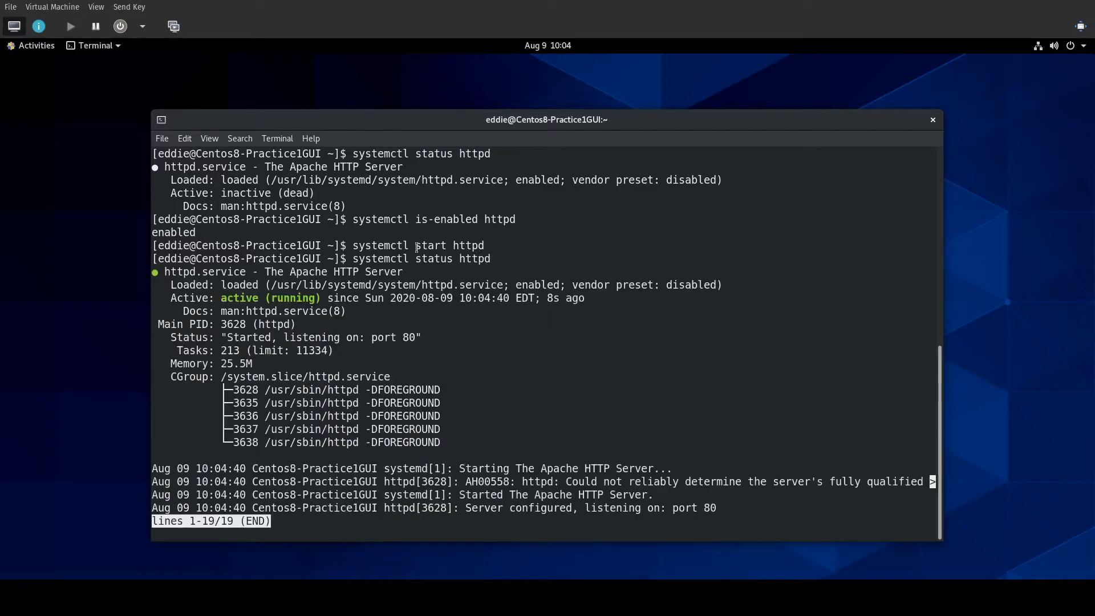
{"action": "mouse_move", "coordinate": [407, 492]}
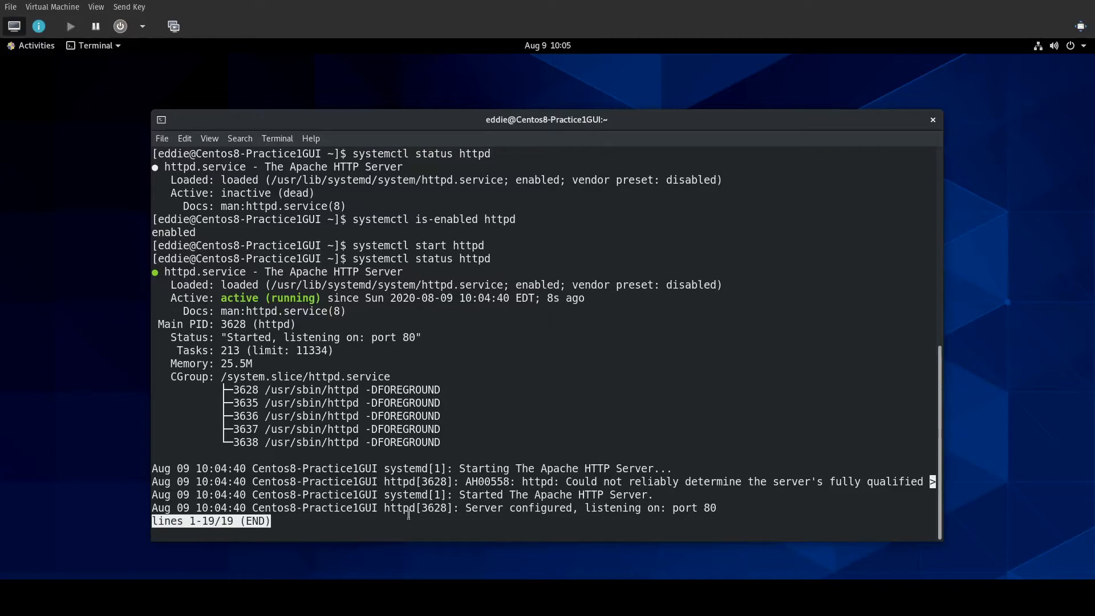
- Run 'systemctl stop httpd', retyping the password after the first authentication fails
{"action": "type", "text": "sy"}
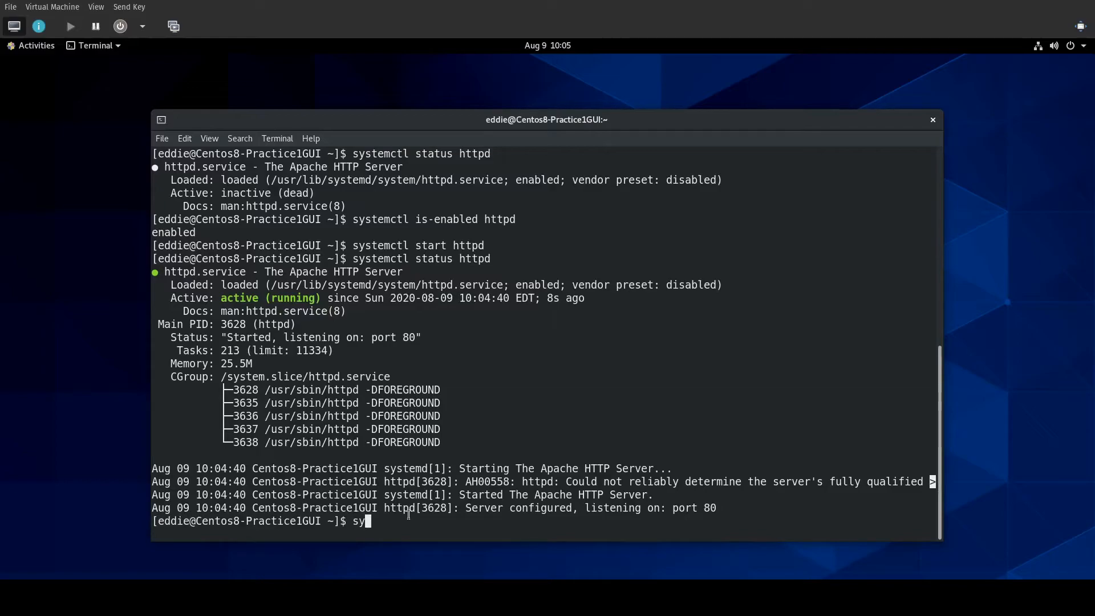
{"action": "type", "text": "ste"}
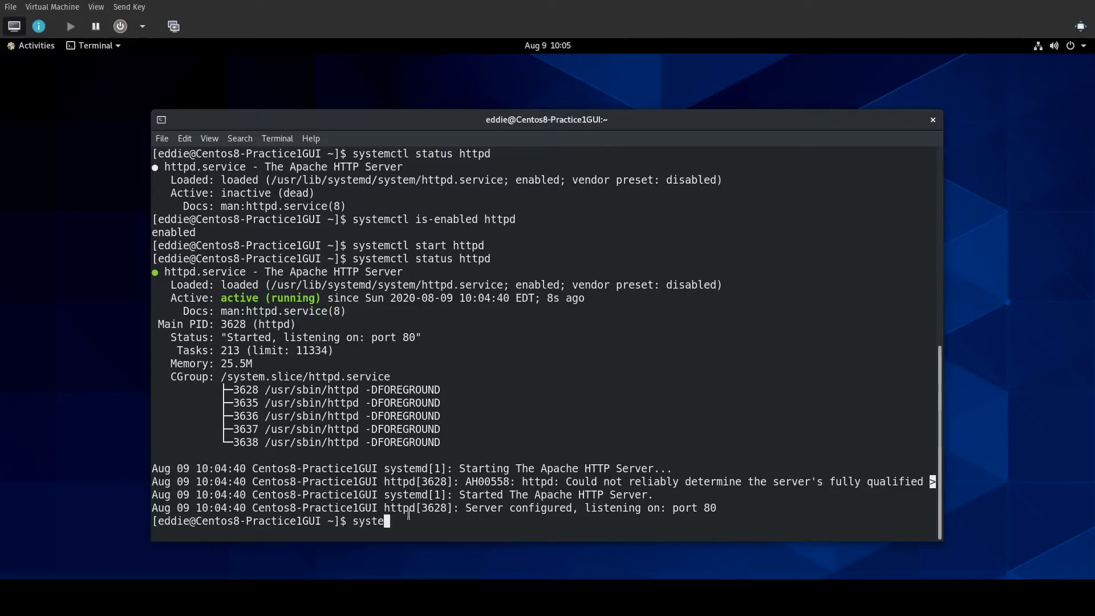
{"action": "key", "text": "BackSpace"}
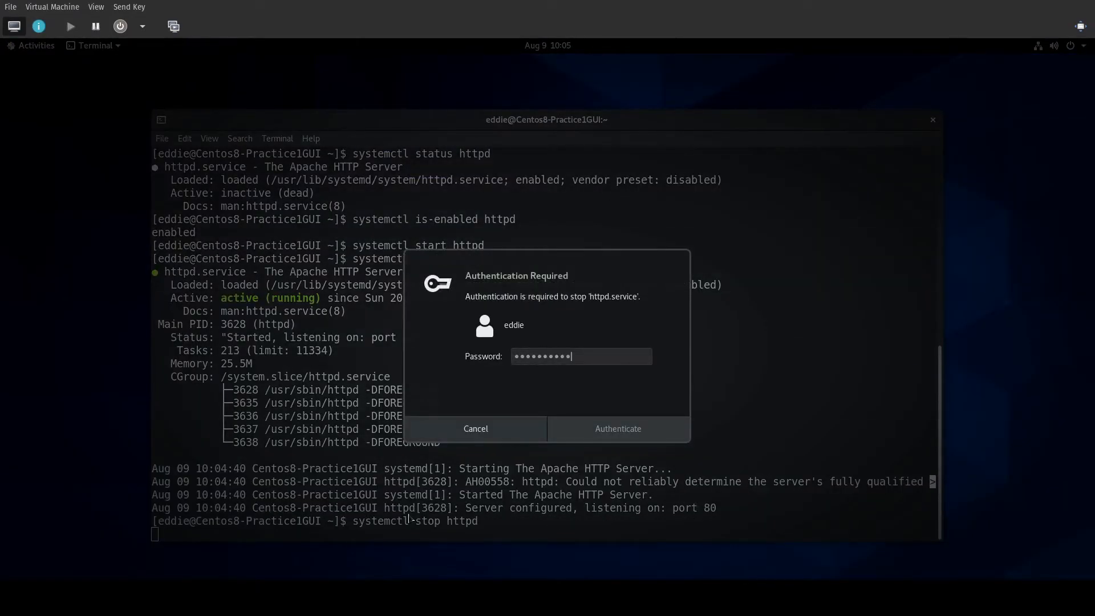
{"action": "left_click", "coordinate": [617, 428]}
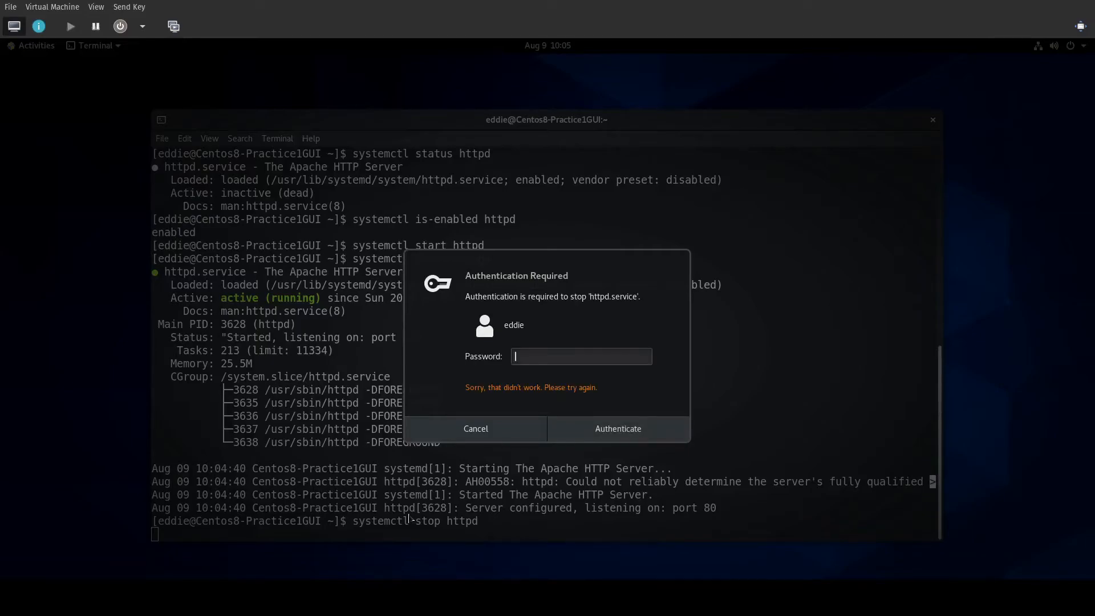
{"action": "type", "text": "password"}
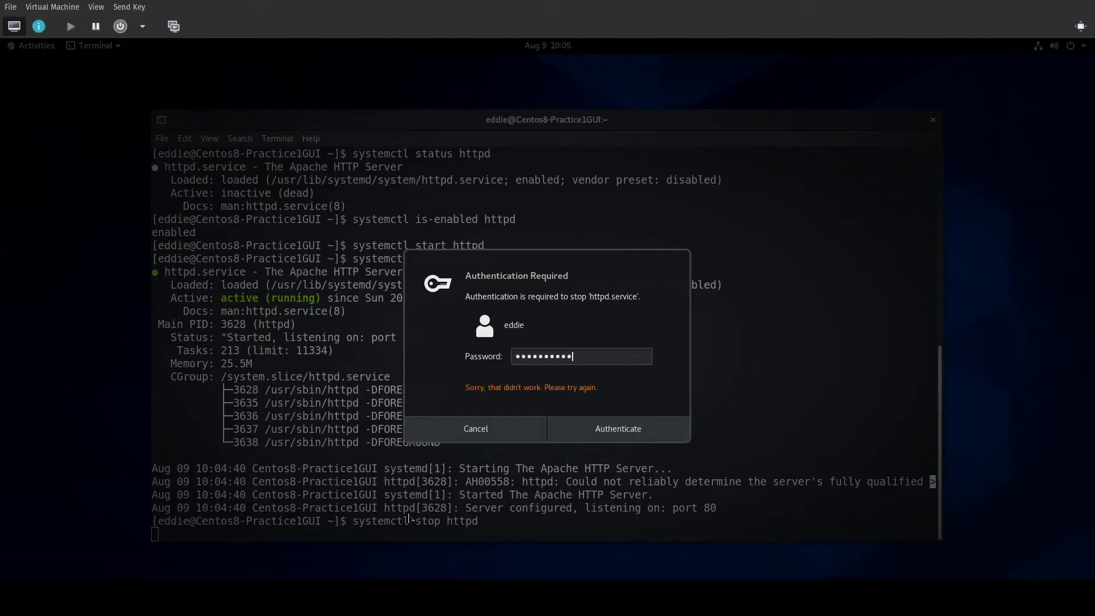
{"action": "left_click", "coordinate": [475, 428]}
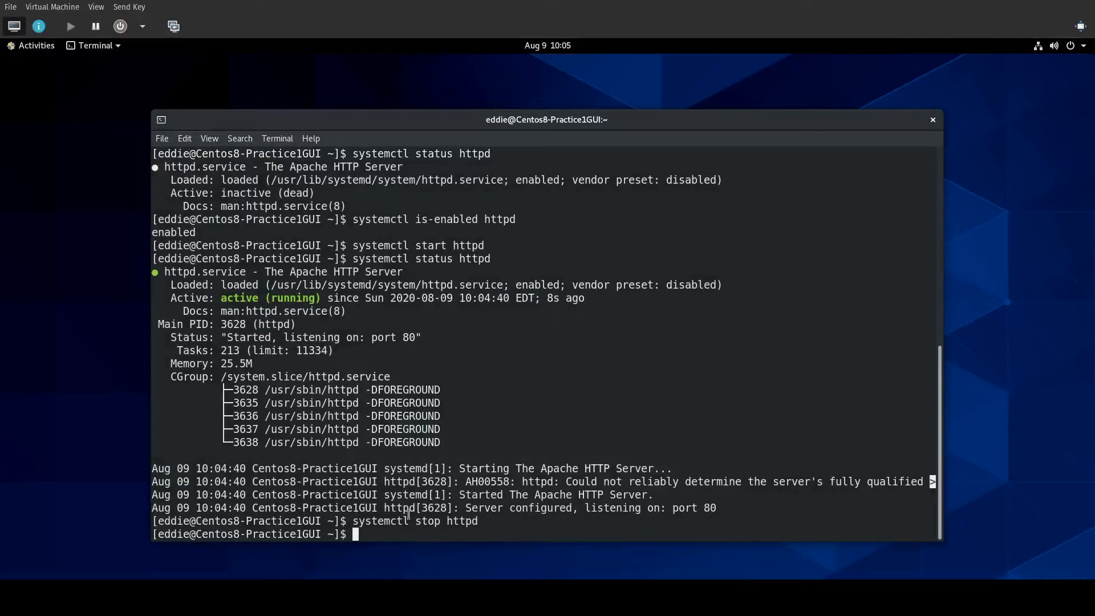
- Clear the screen, view 'systemctl status httpd' showing inactive (dead), and quit the pager
{"action": "type", "text": "clear"}
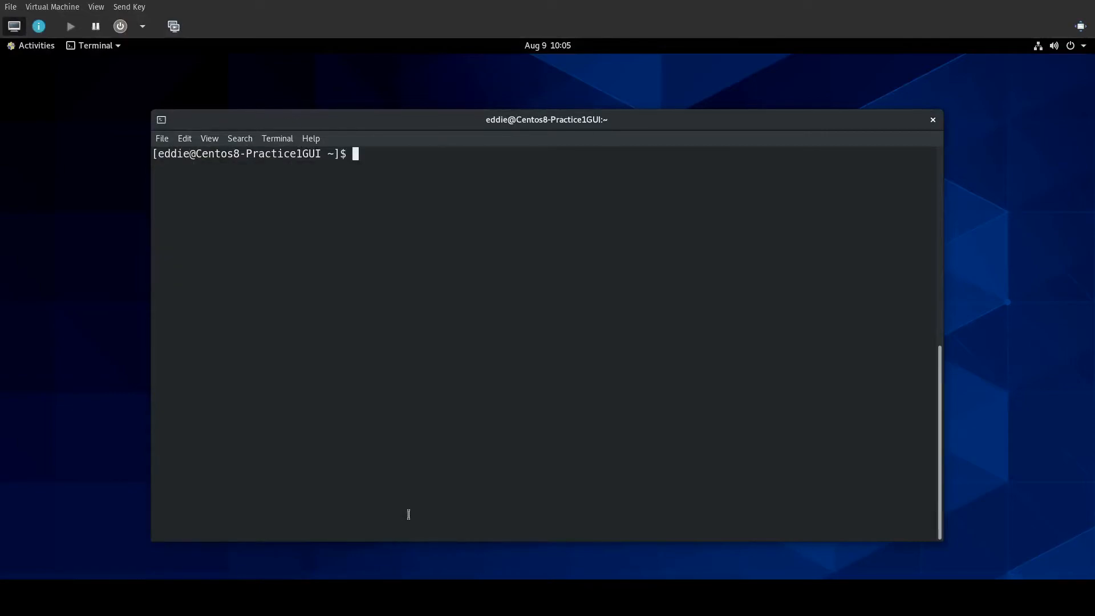
{"action": "type", "text": "system"}
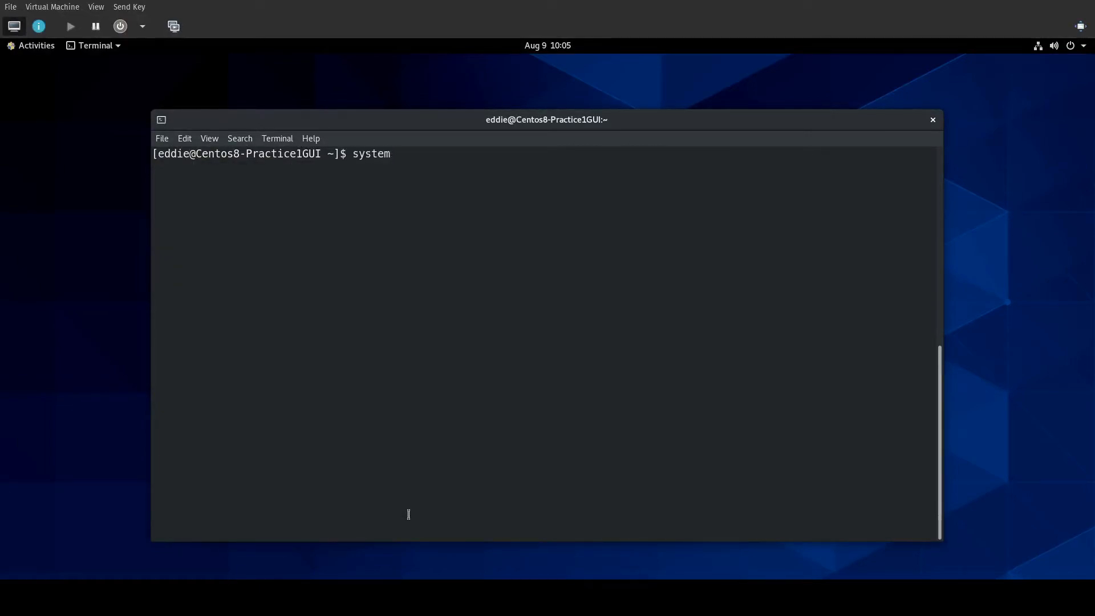
{"action": "type", "text": "ctl stats"}
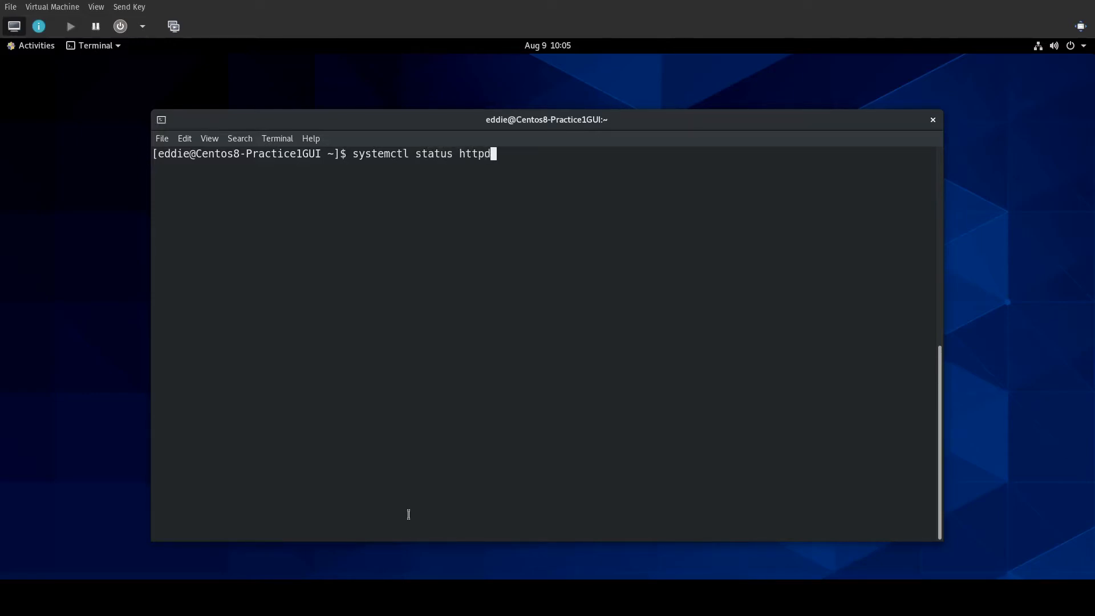
{"action": "key", "text": "Return"}
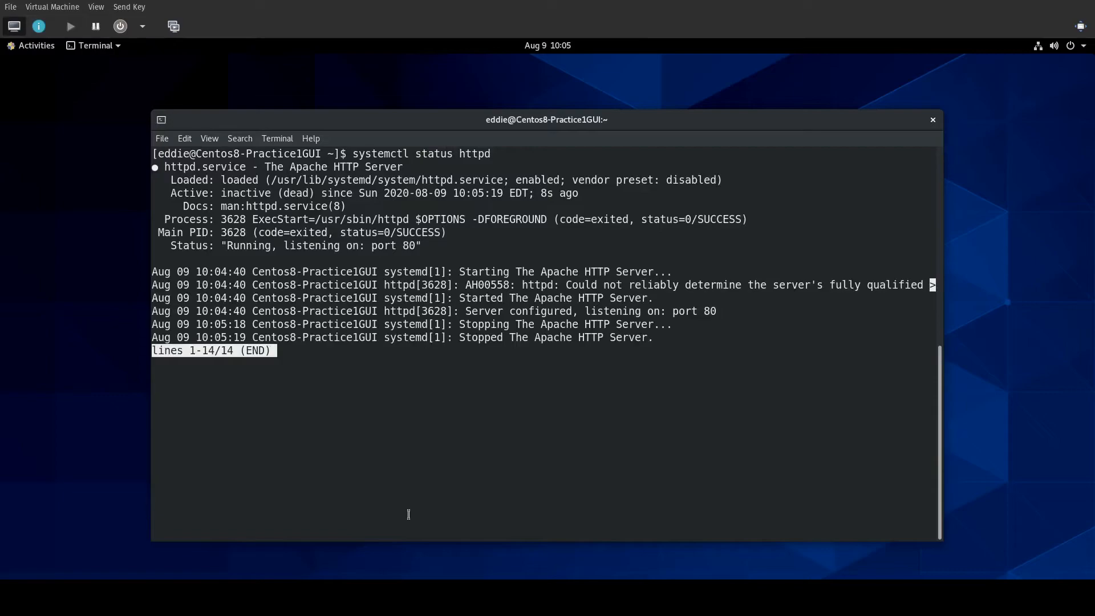
{"action": "key", "text": "q"}
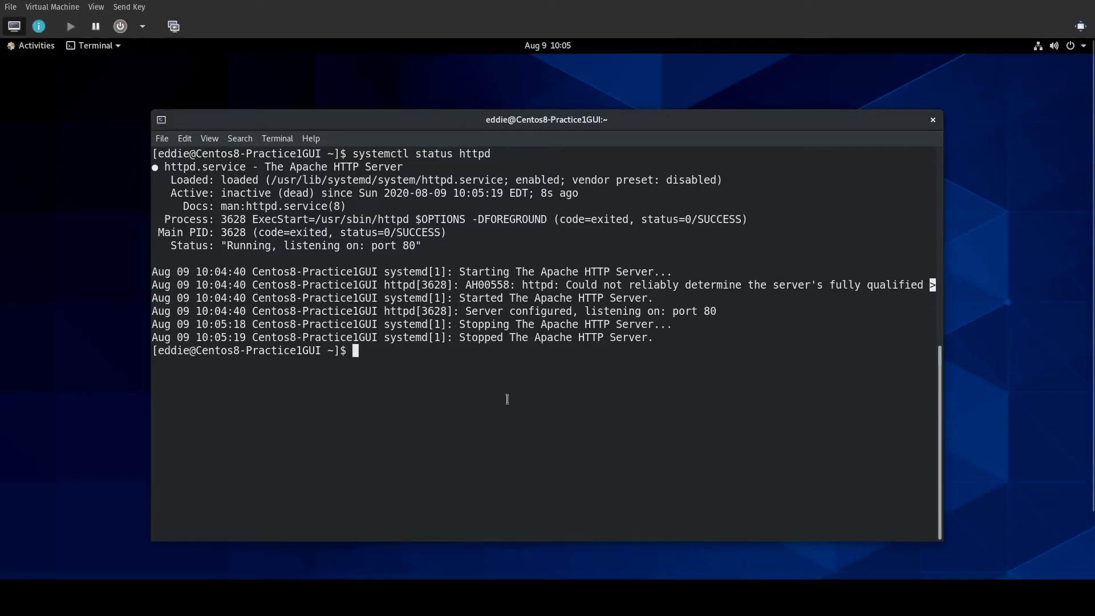
{"action": "mouse_move", "coordinate": [542, 460]}
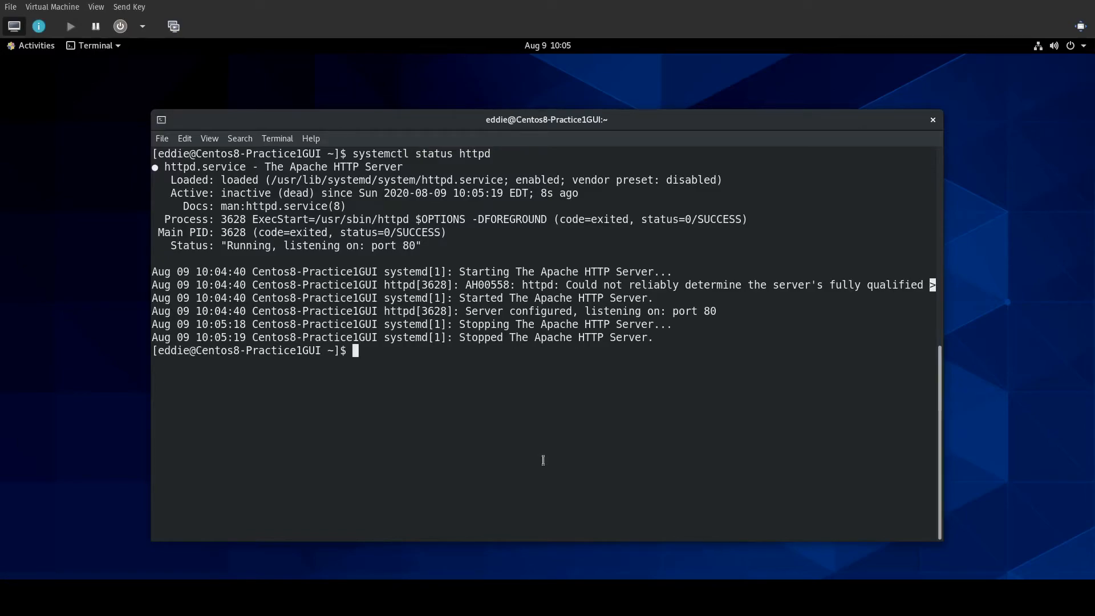
- Run 'systemctl disable httpd', authenticating twice, then type 'systemctl is-enabled httpd'
{"action": "type", "text": "systemctl disable"}
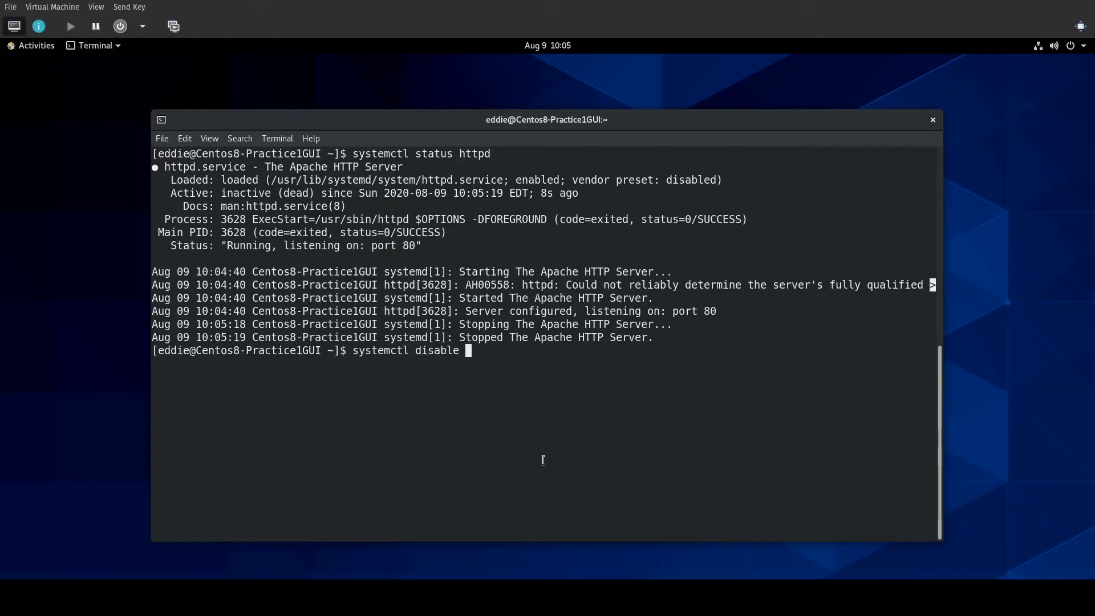
{"action": "key", "text": "Return"}
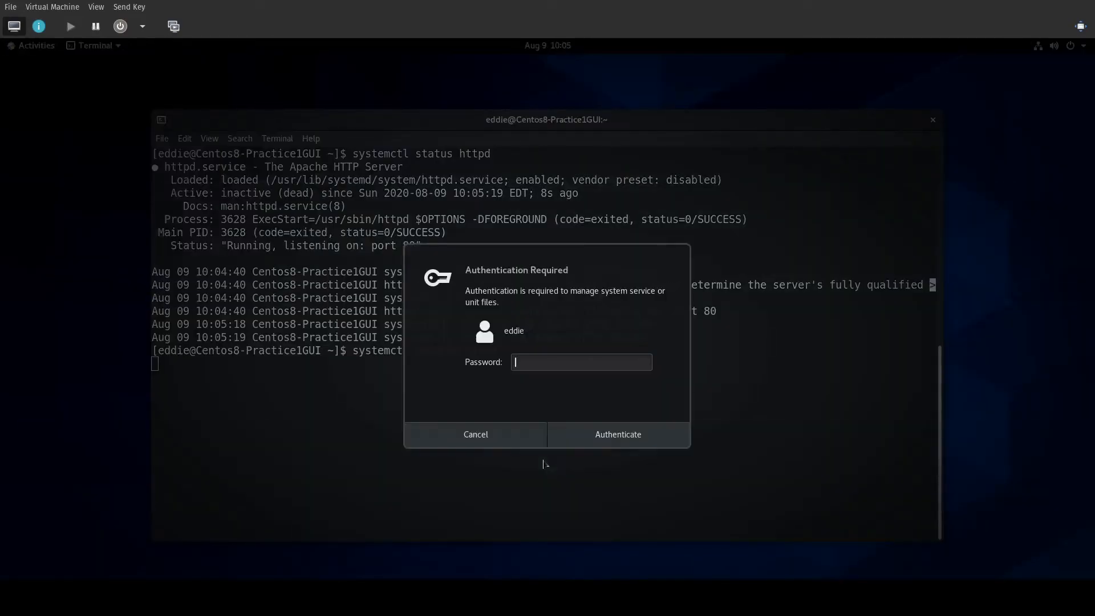
{"action": "type", "text": "password"}
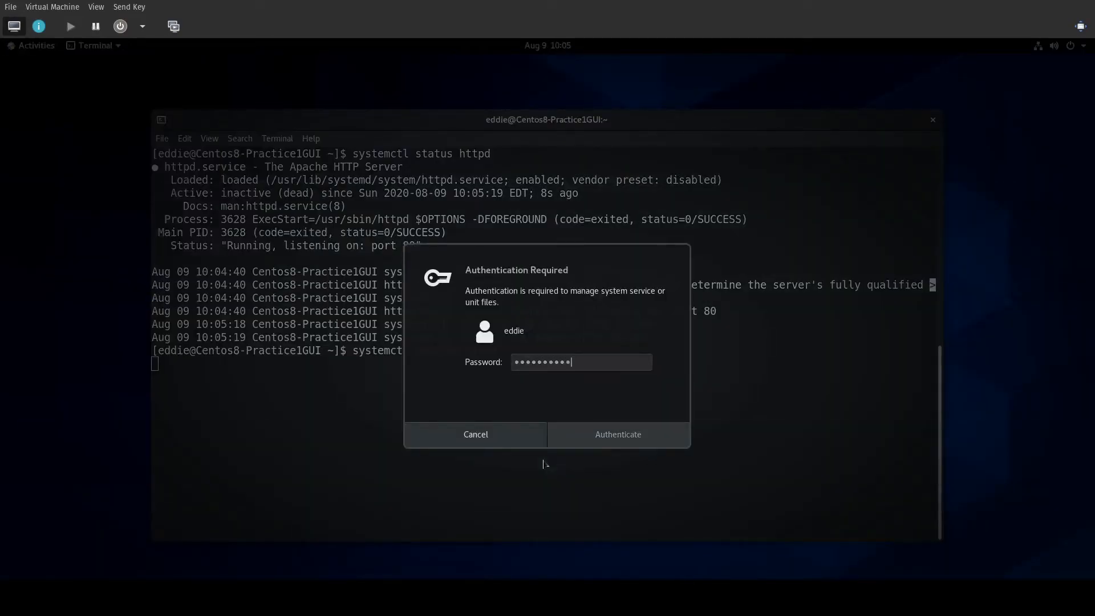
{"action": "left_click", "coordinate": [617, 433]}
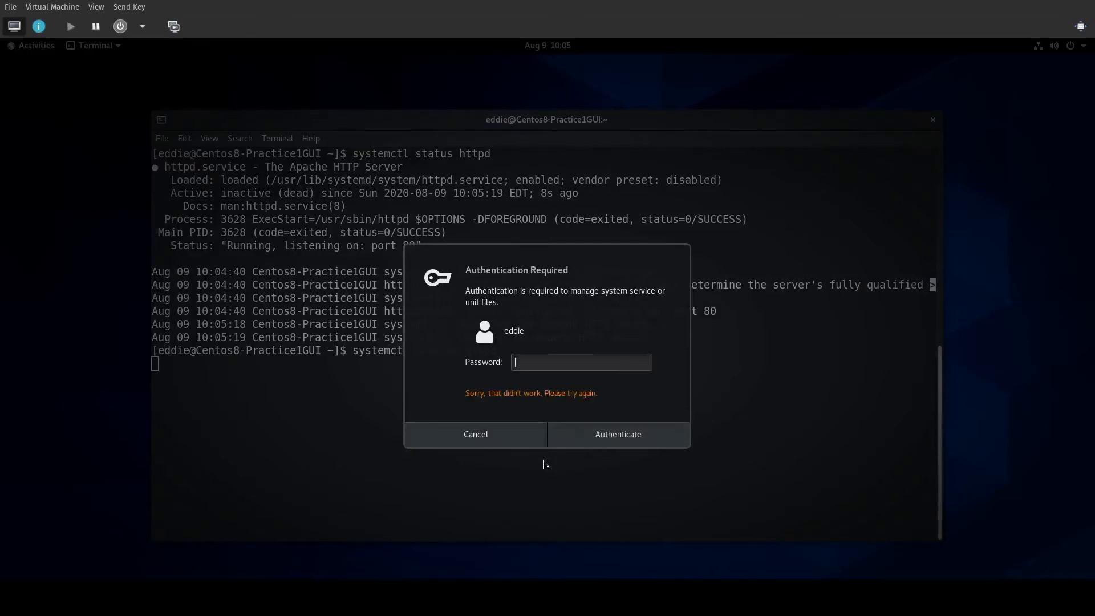
{"action": "type", "text": "password"}
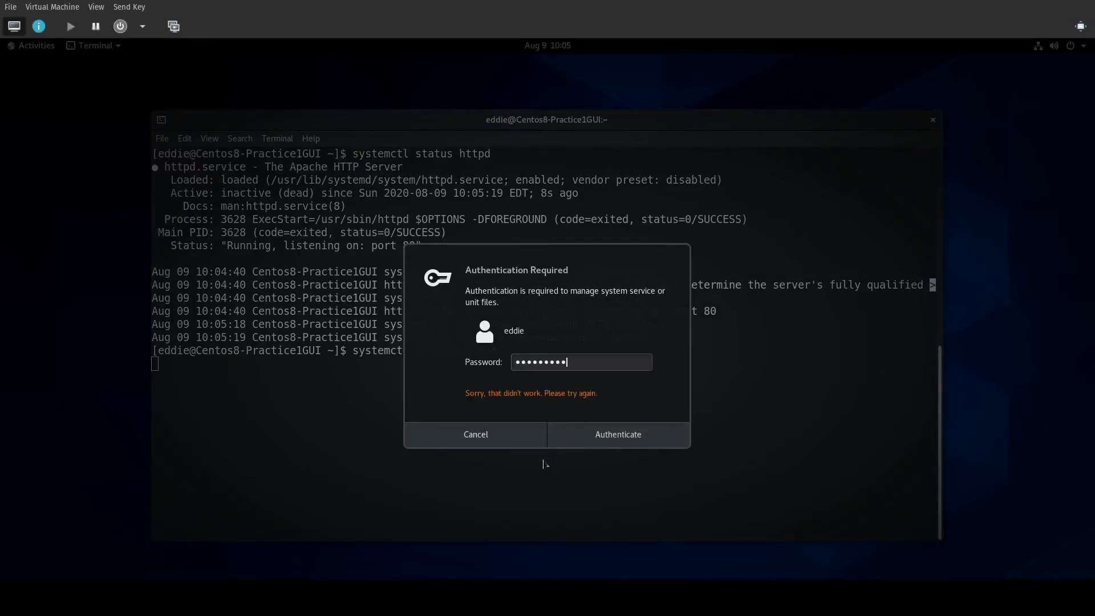
{"action": "left_click", "coordinate": [617, 433]}
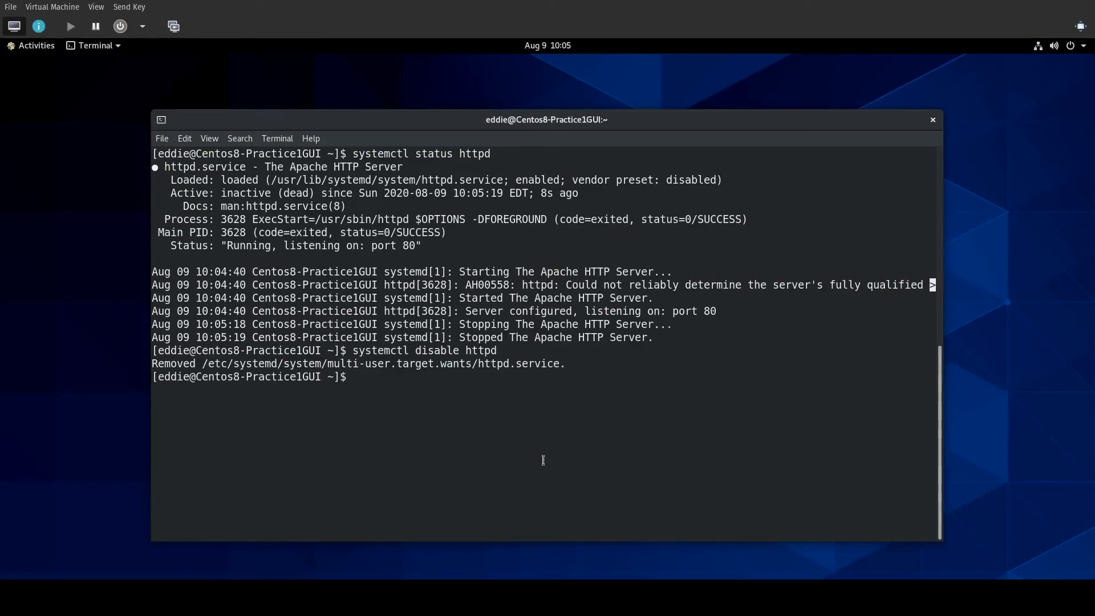
{"action": "type", "text": "systemctl"}
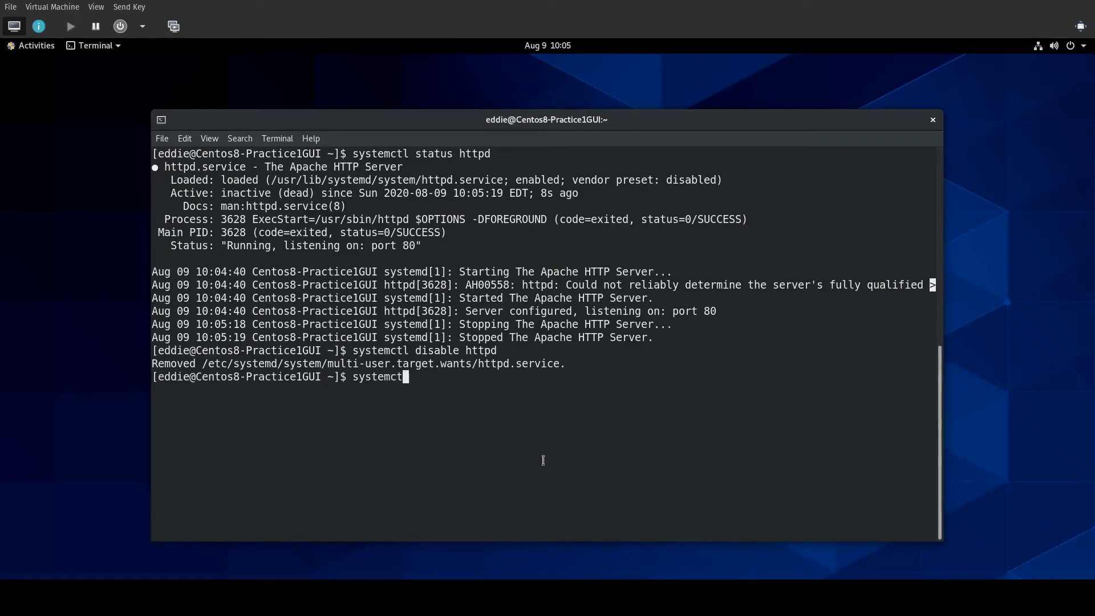
{"action": "type", "text": "is-enabl"}
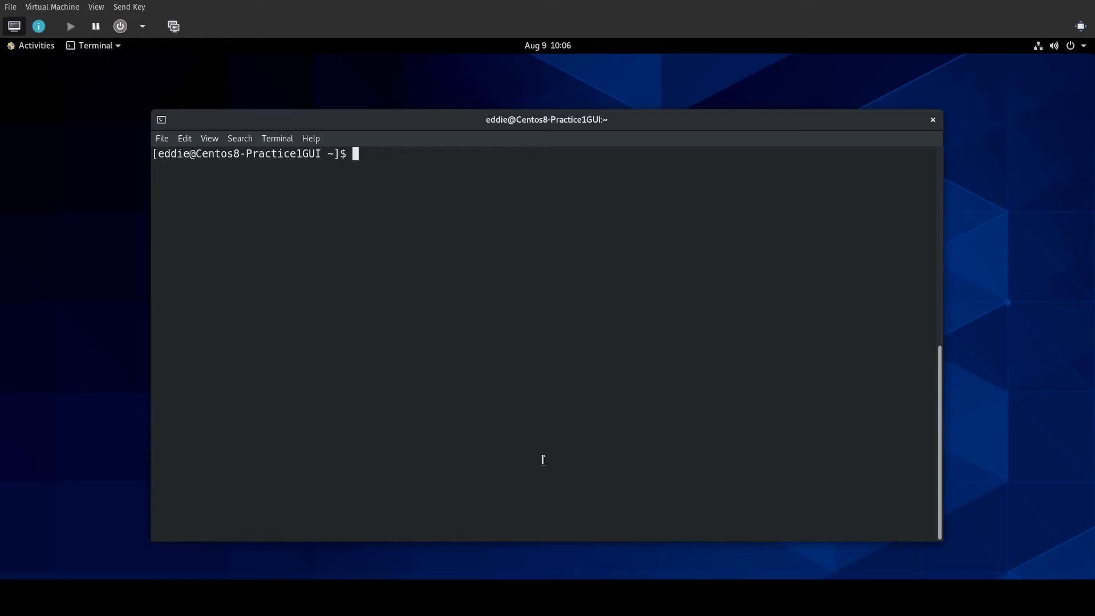
- Run 'systemctl enable httpd --now' with authentication, then begin typing 'systemctl status'
{"action": "type", "text": "systemctl"}
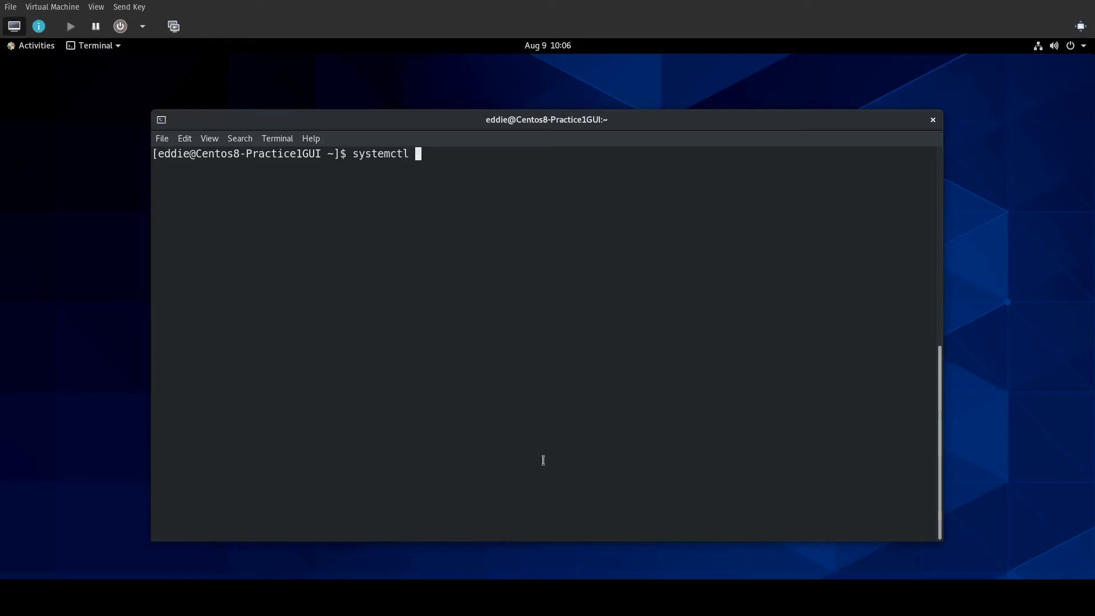
{"action": "type", "text": "enable htt"}
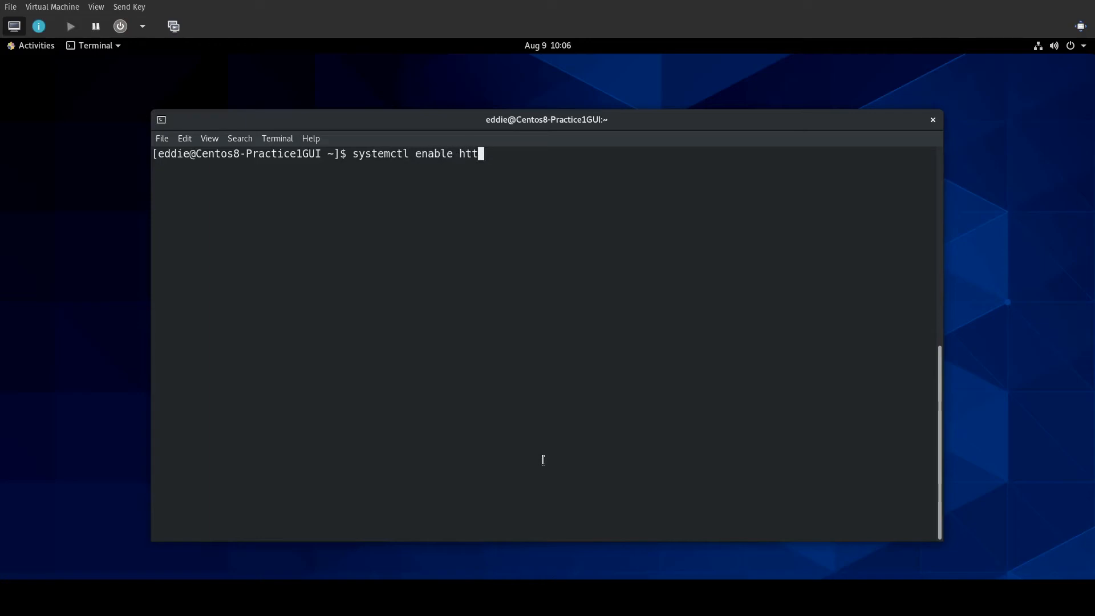
{"action": "type", "text": "pd --now"}
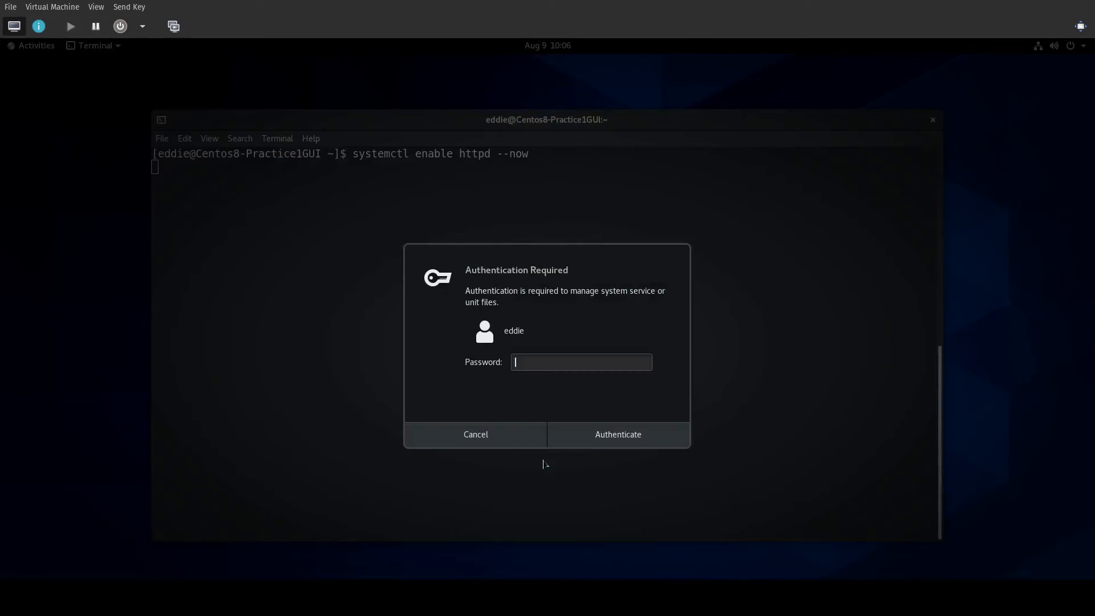
{"action": "type", "text": "password"}
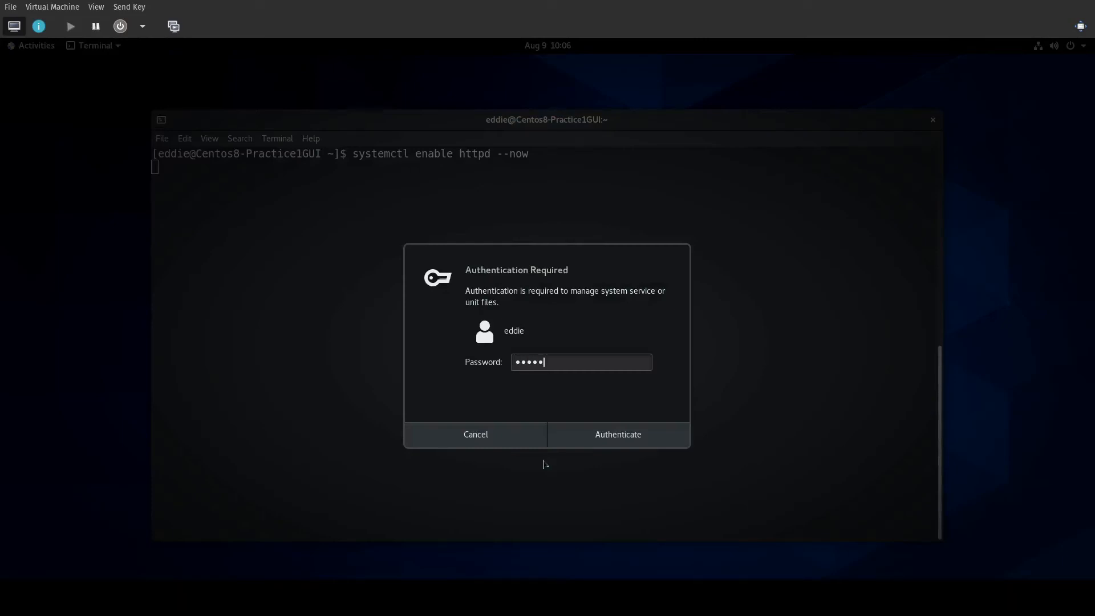
{"action": "left_click", "coordinate": [617, 434]}
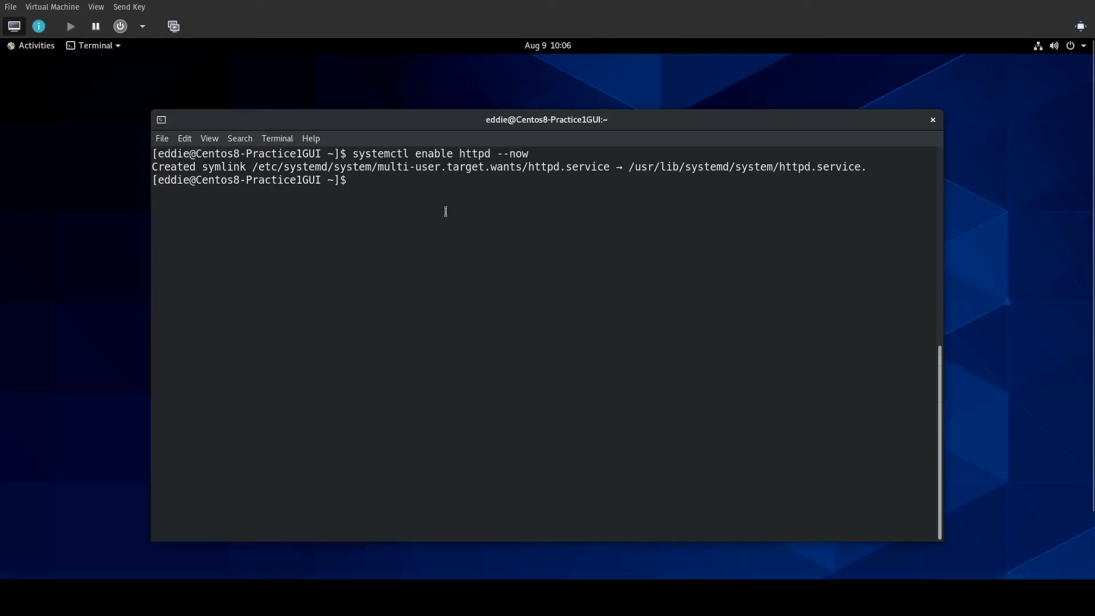
{"action": "type", "text": "system"}
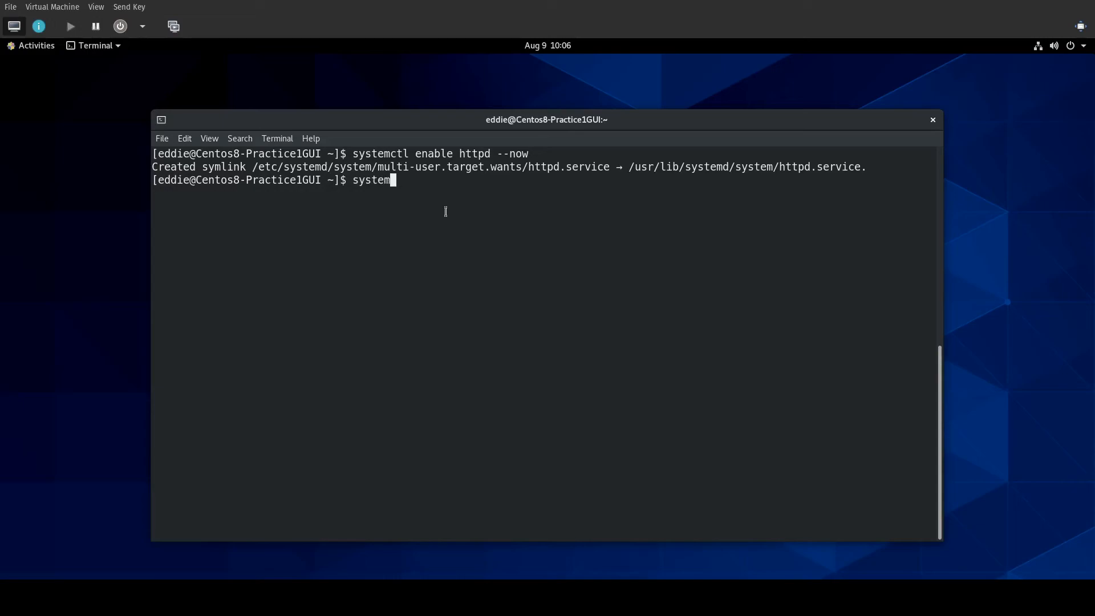
{"action": "type", "text": "ctl sta"}
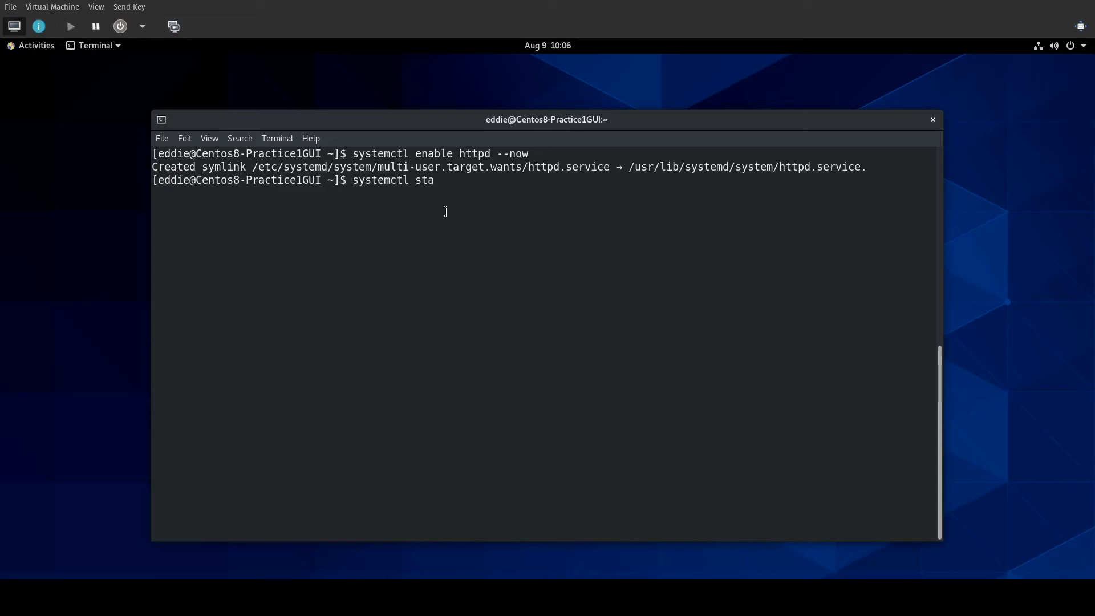